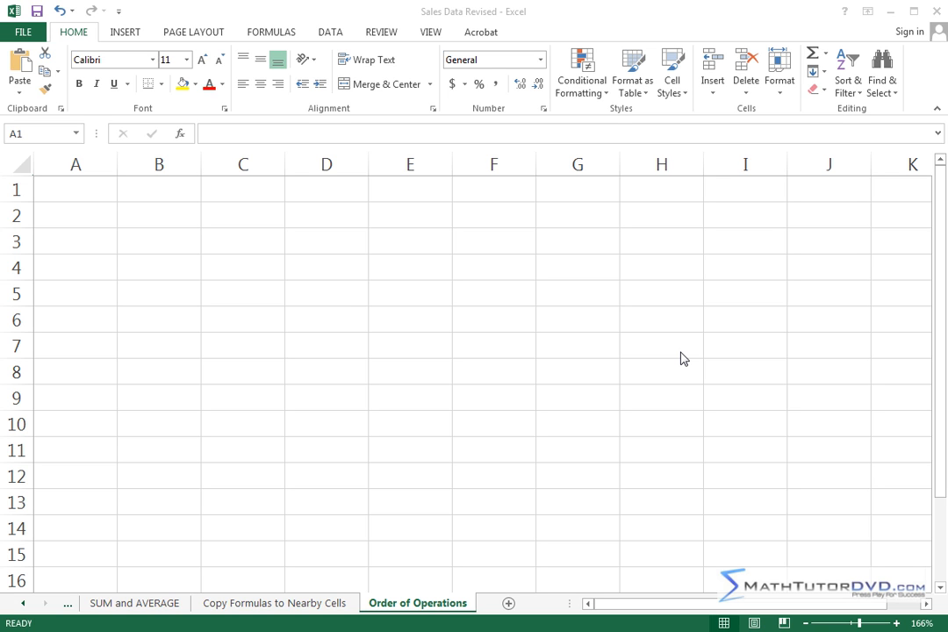
pyautogui.moveTo(587, 302)
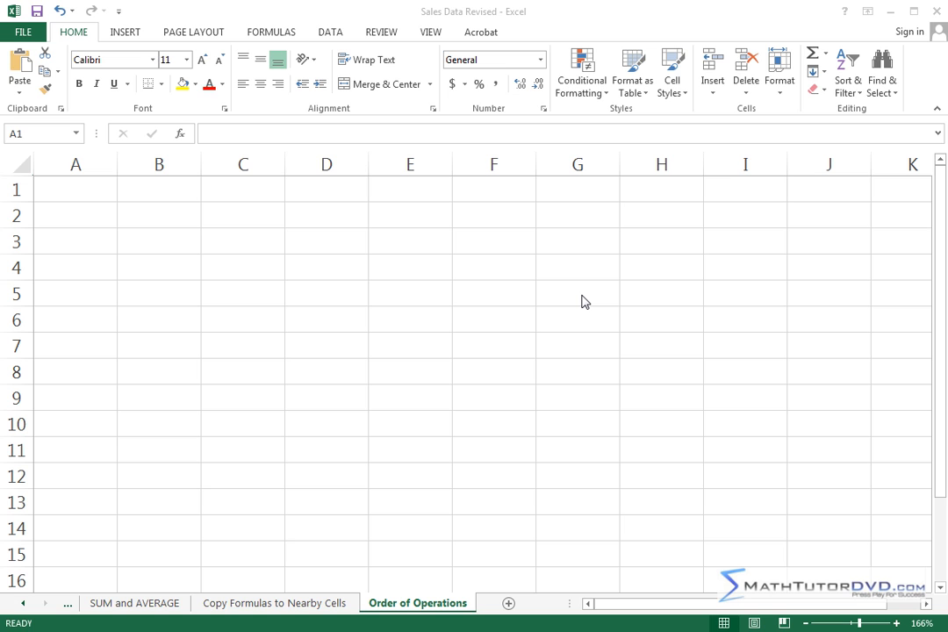
pyautogui.moveTo(541, 316)
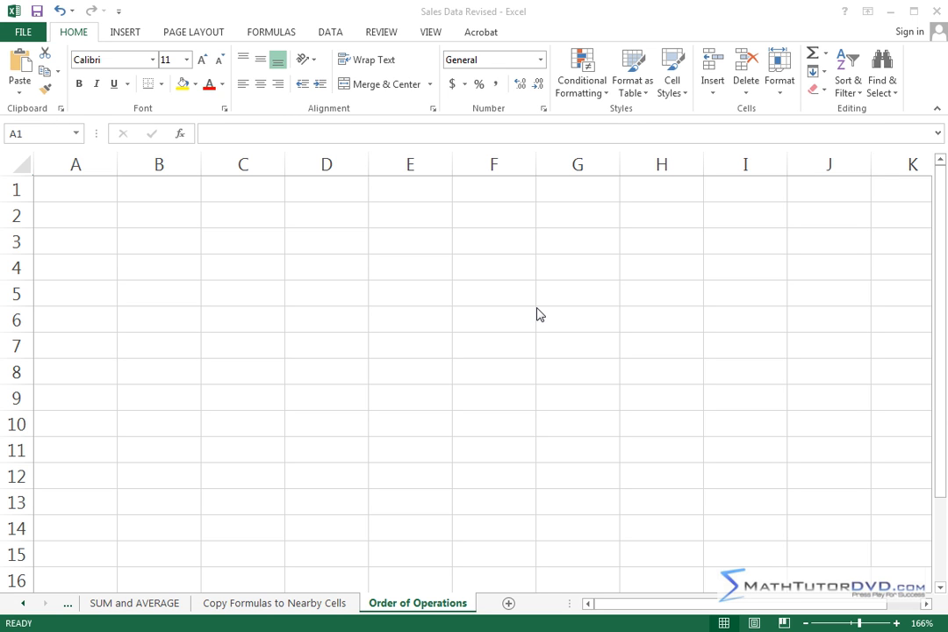
pyautogui.moveTo(442, 354)
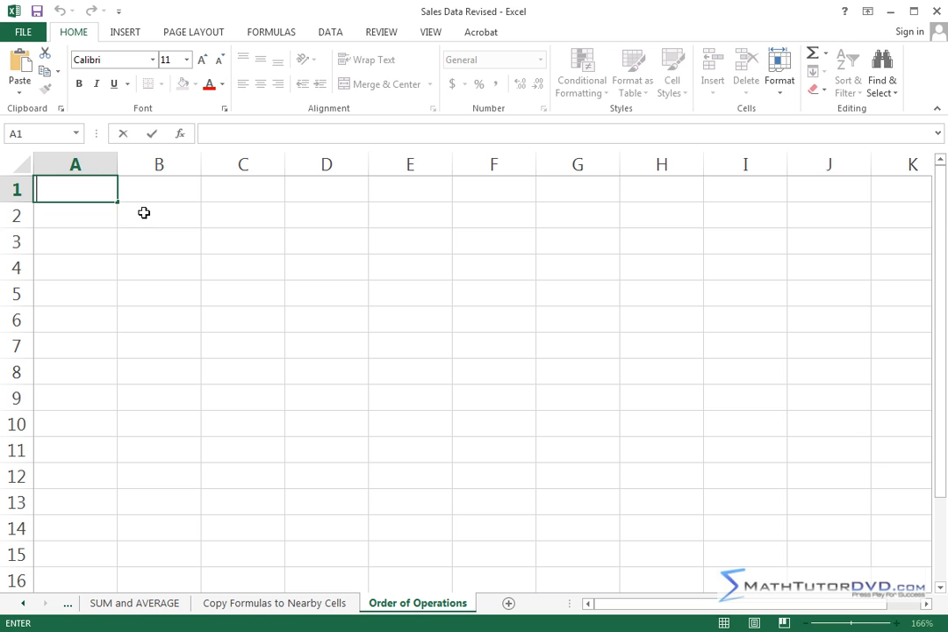
# - Enter =2+10/5 without parentheses in B2 so it evaluates to 4
pyautogui.click(158, 214)
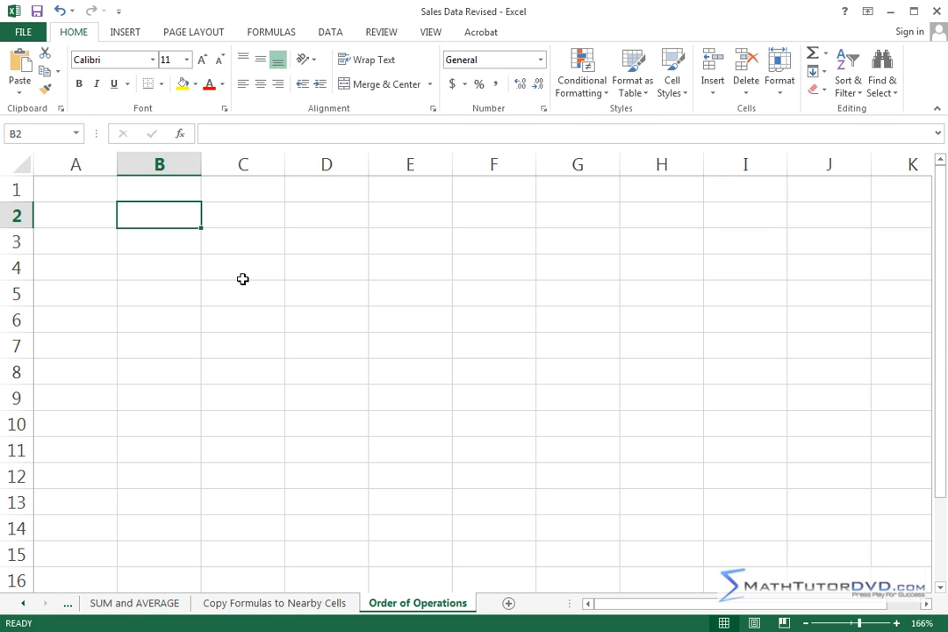
pyautogui.moveTo(274, 225)
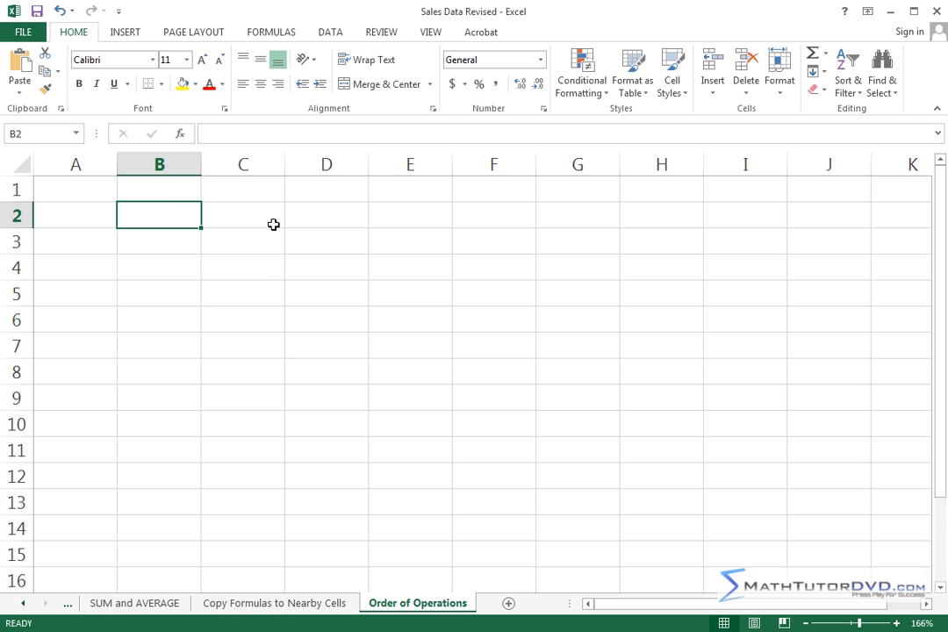
pyautogui.moveTo(365, 383)
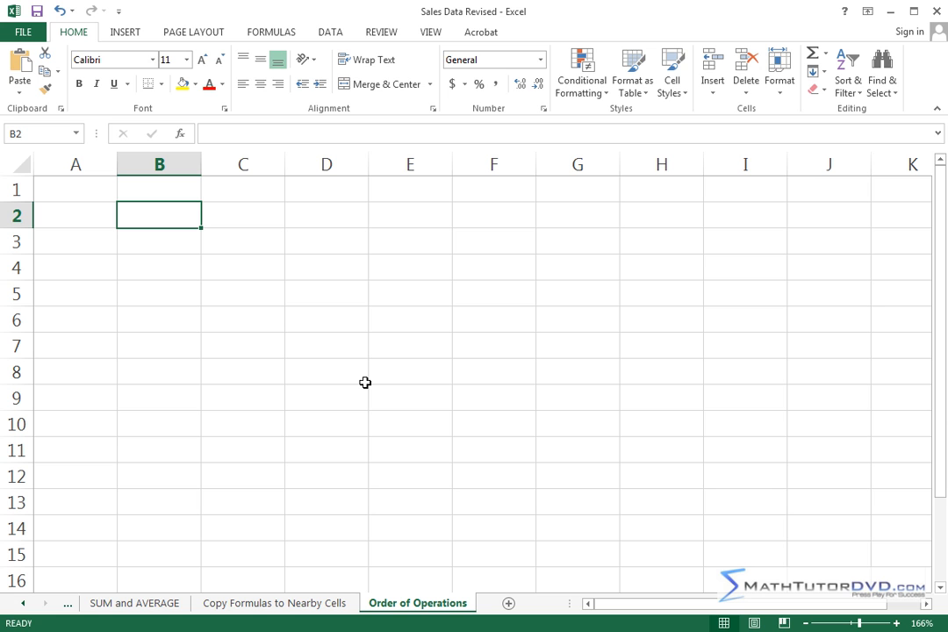
pyautogui.write('=')
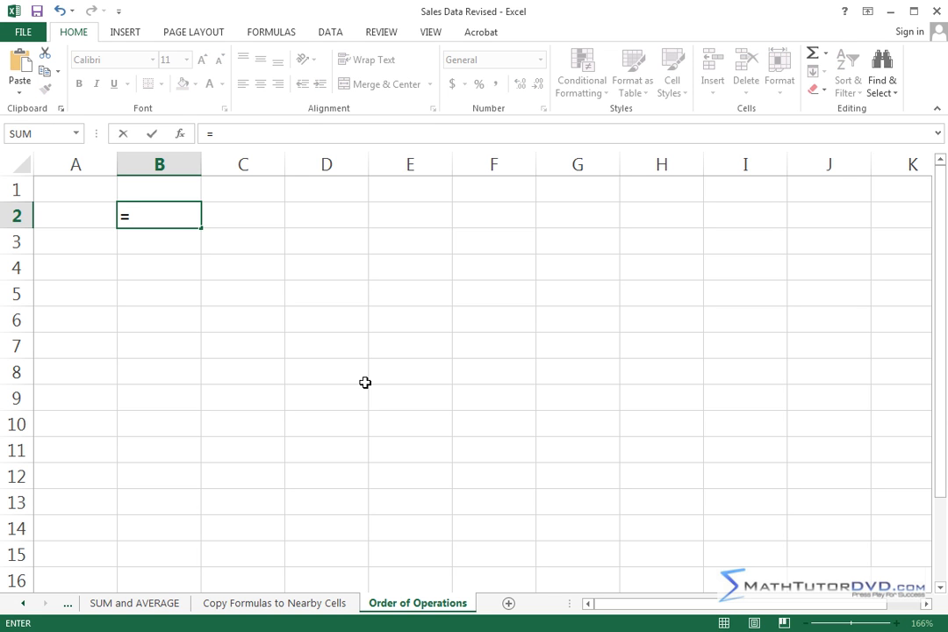
pyautogui.write('2')
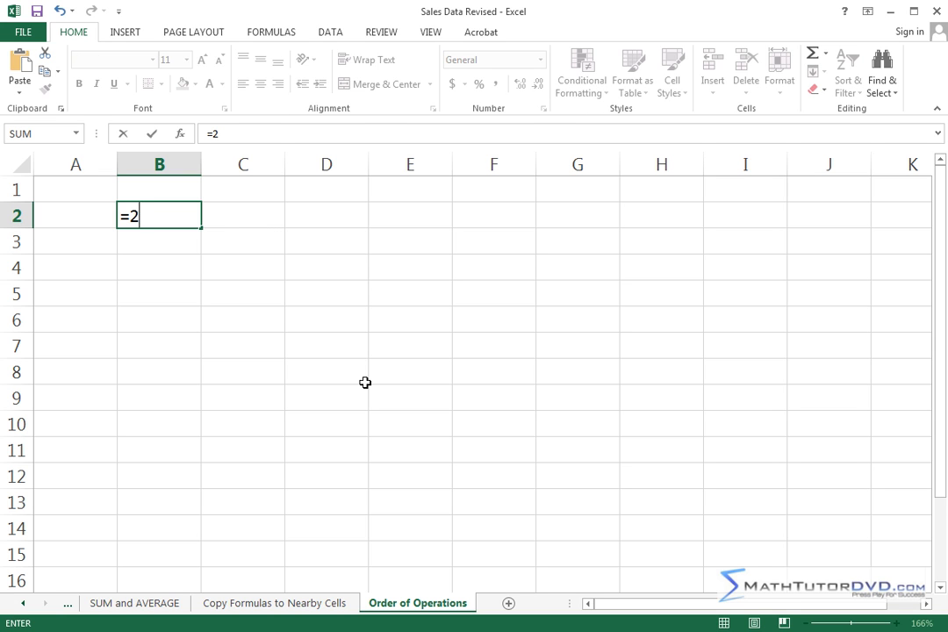
pyautogui.write('+')
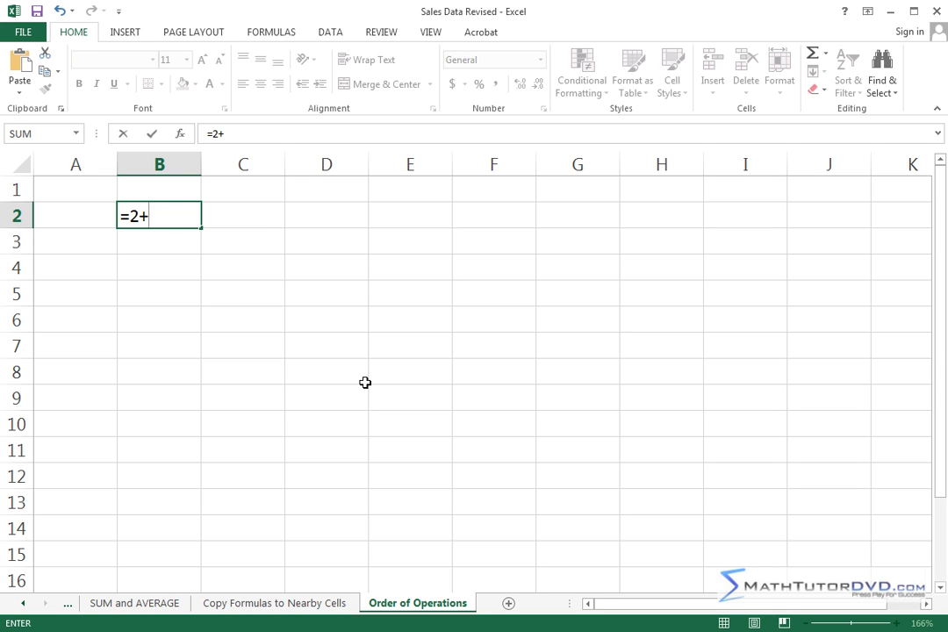
pyautogui.write('10/')
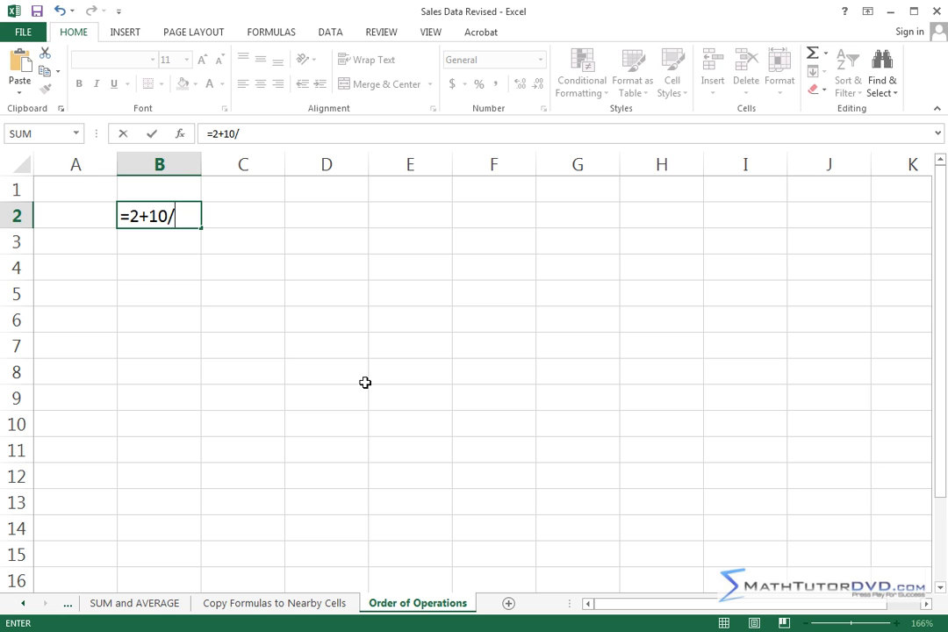
pyautogui.write('5')
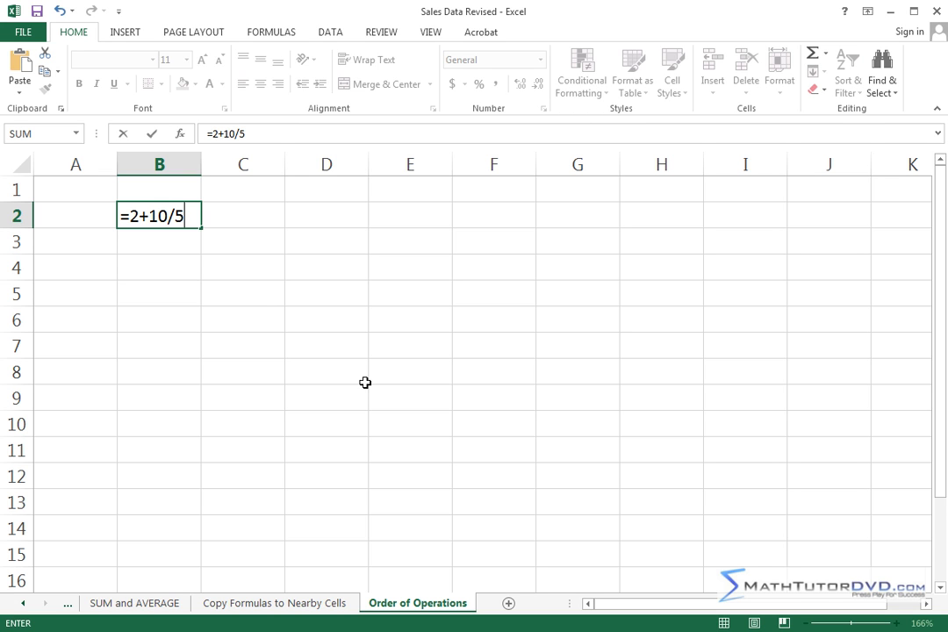
pyautogui.moveTo(228, 281)
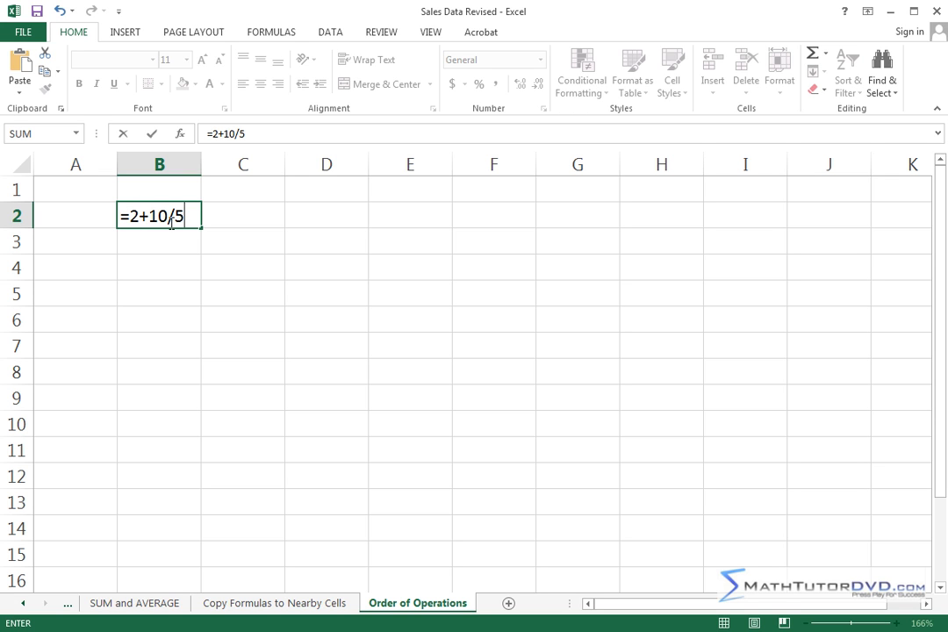
pyautogui.moveTo(221, 302)
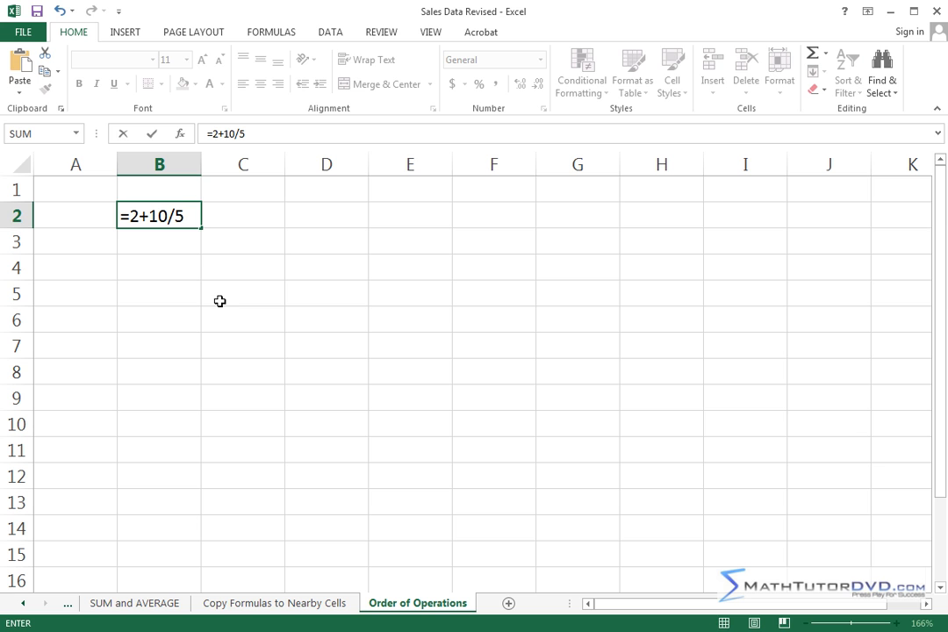
pyautogui.press('Return')
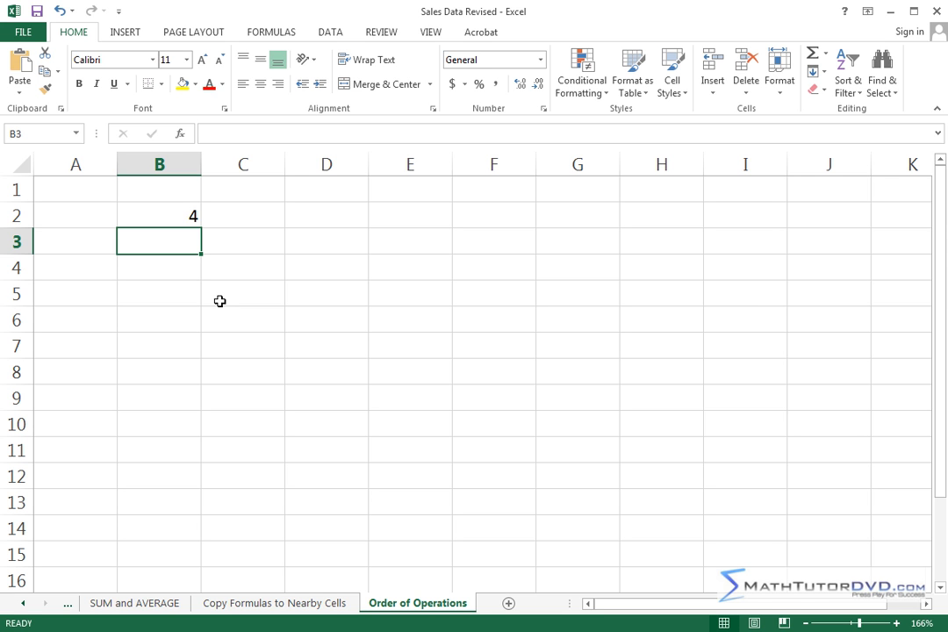
# - Reselect B2 and enter edit mode to inspect its formula
pyautogui.click(158, 214)
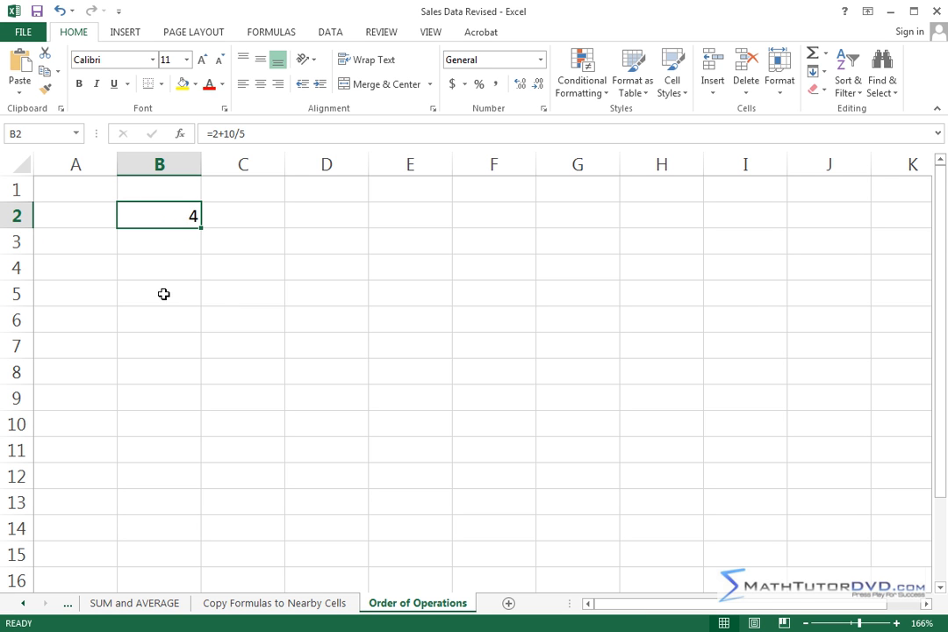
pyautogui.doubleClick(158, 214)
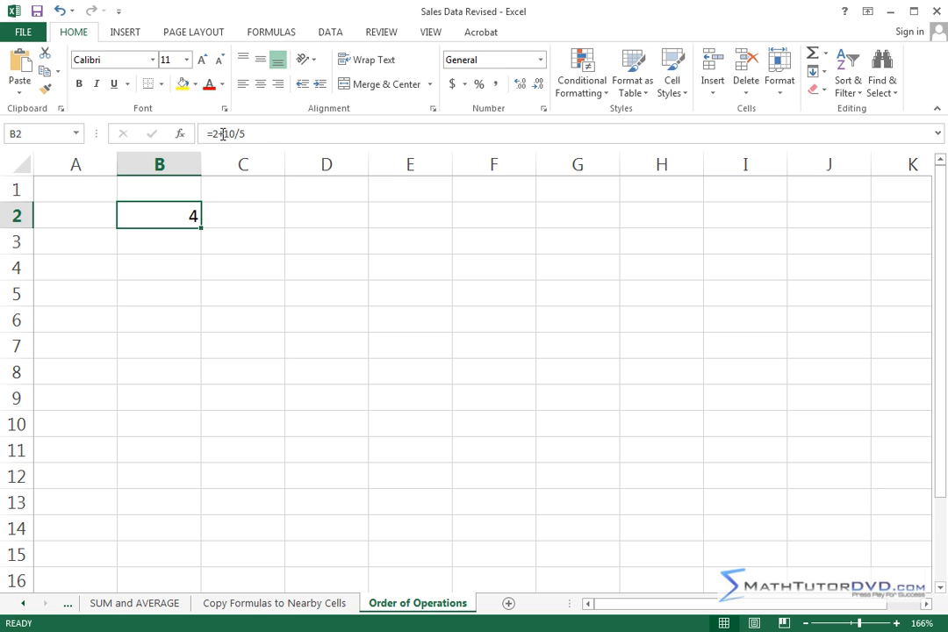
pyautogui.moveTo(200, 264)
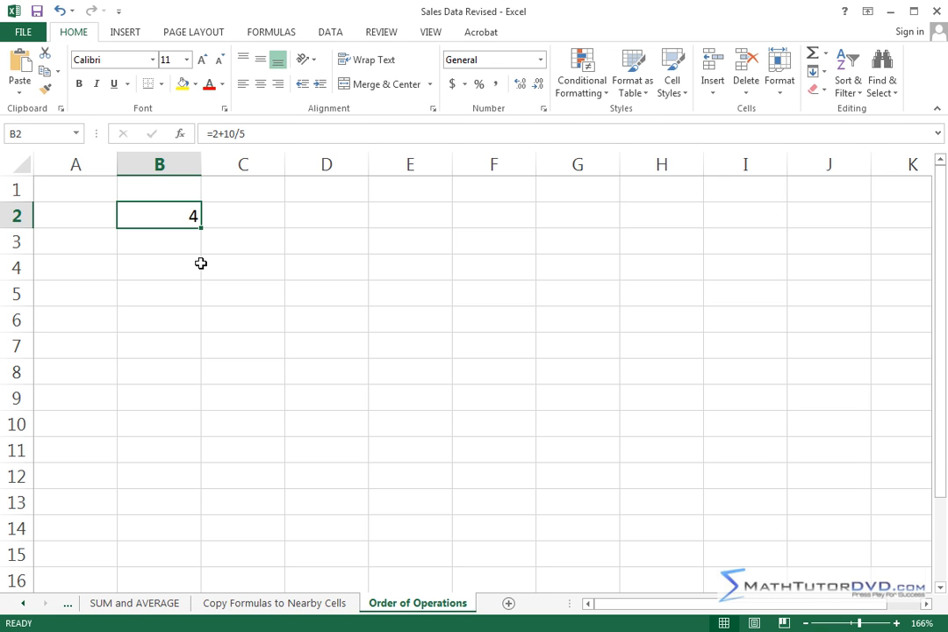
pyautogui.moveTo(228, 246)
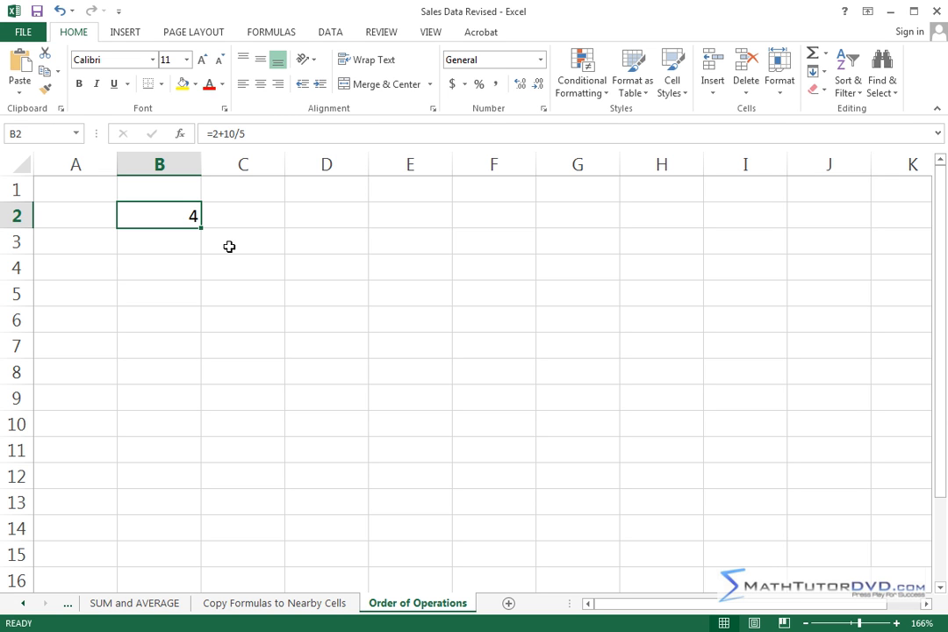
pyautogui.moveTo(74, 325)
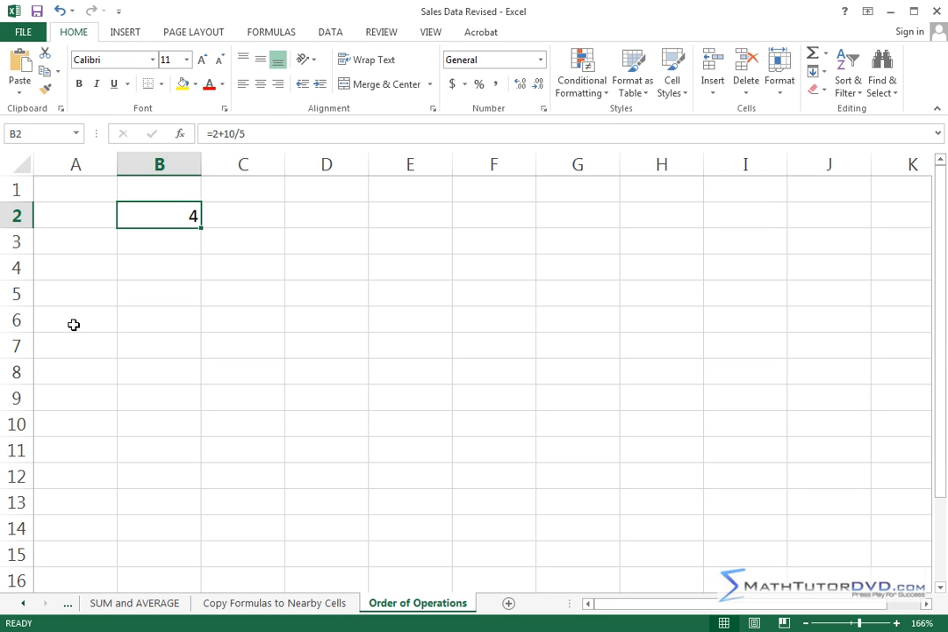
# - Finish the Order of Operations heading in A6 and enter () in A7
pyautogui.write('Order of Opera')
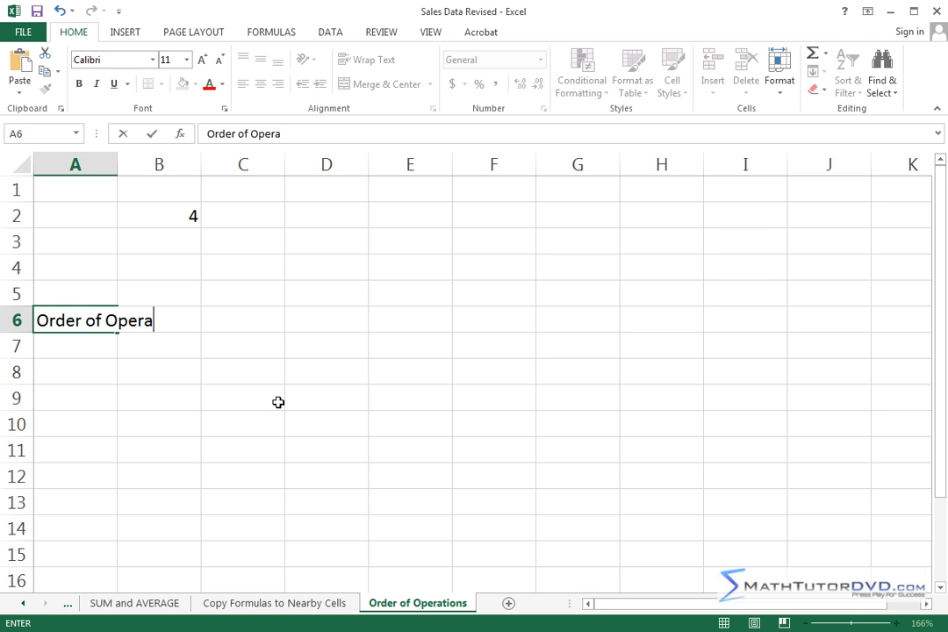
pyautogui.press('Return')
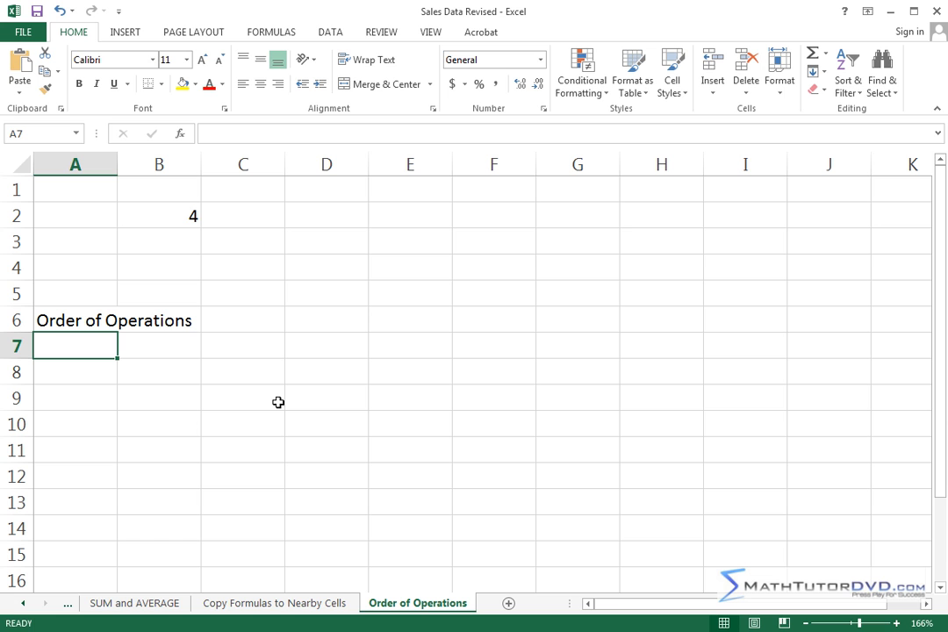
pyautogui.write('()')
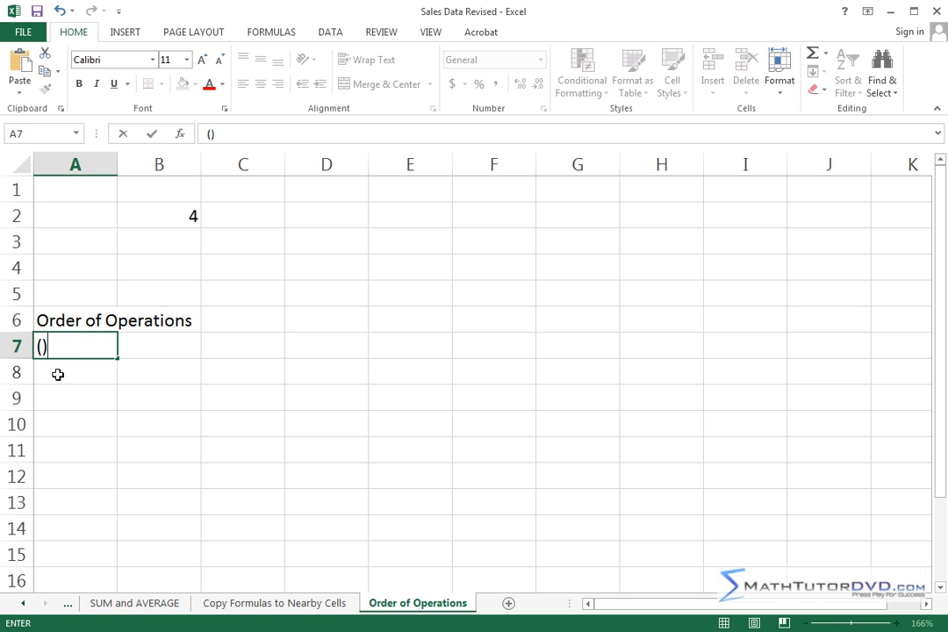
pyautogui.press('Return')
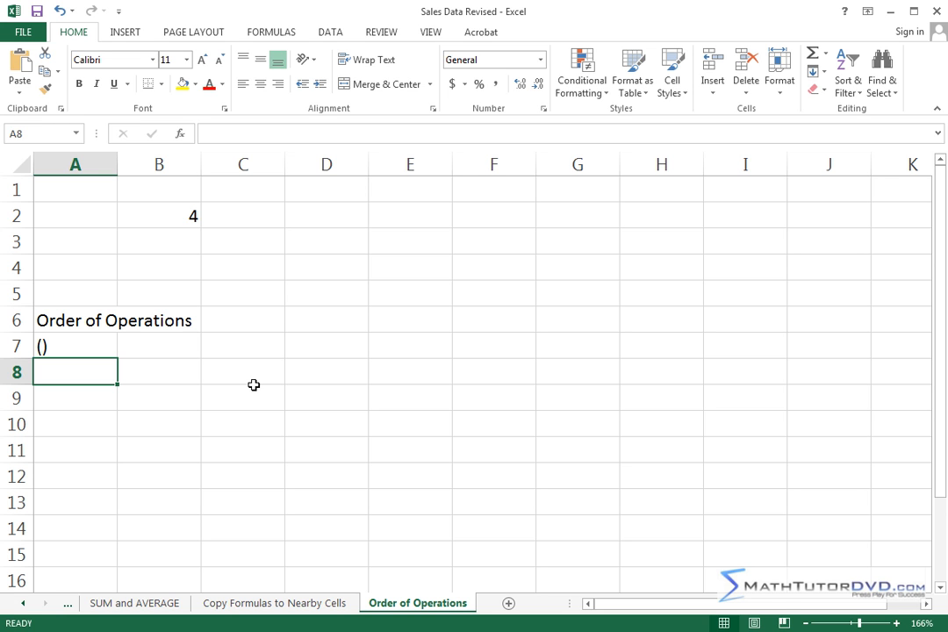
# - Enter */ in A8 and move down to edit A9
pyautogui.write('*/')
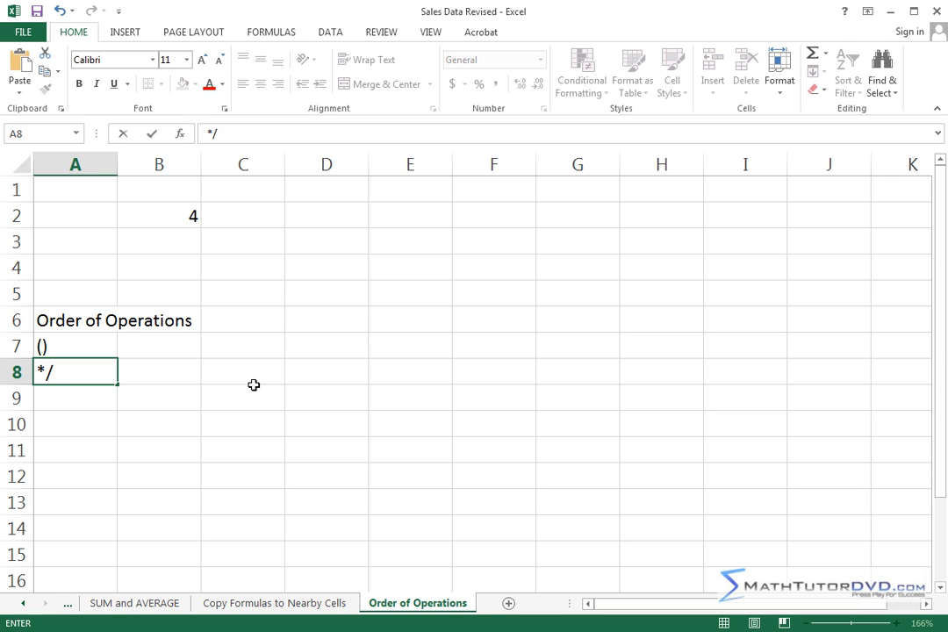
pyautogui.doubleClick(74, 373)
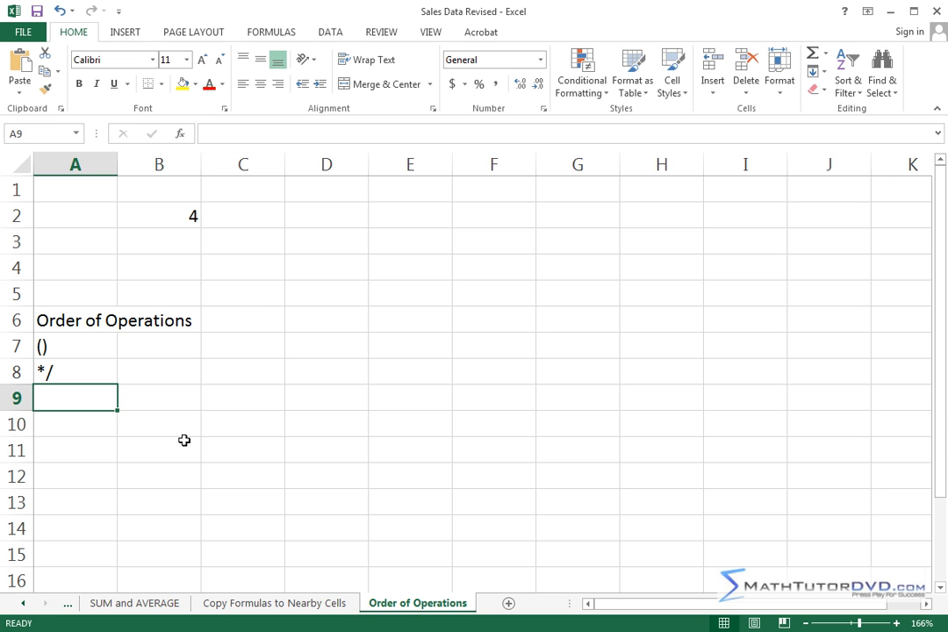
pyautogui.doubleClick(73, 396)
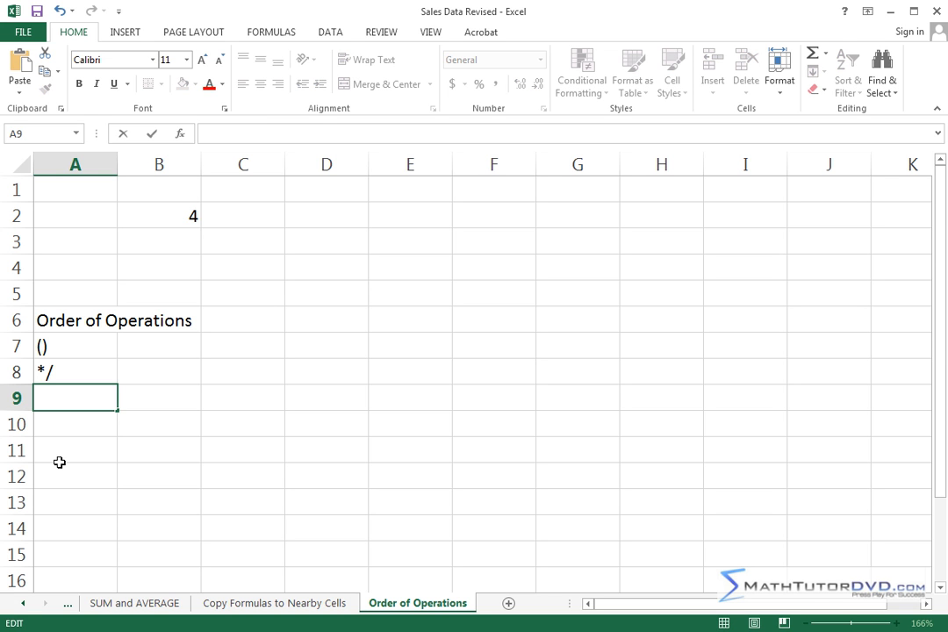
# - Enter +- in A9 as text with an apostrophe prefix, dismissing the formula warning
pyautogui.write('+-')
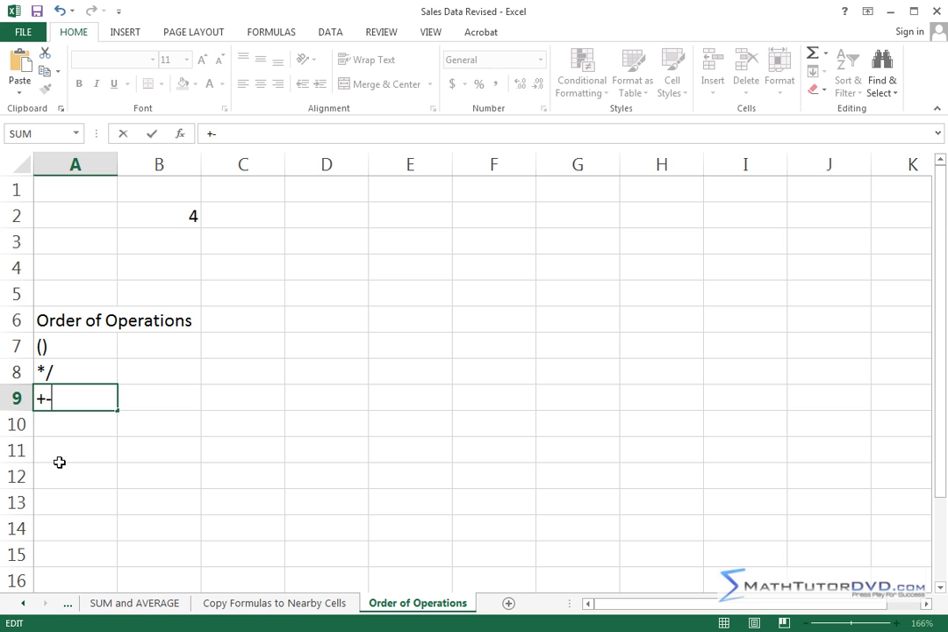
pyautogui.press('Return')
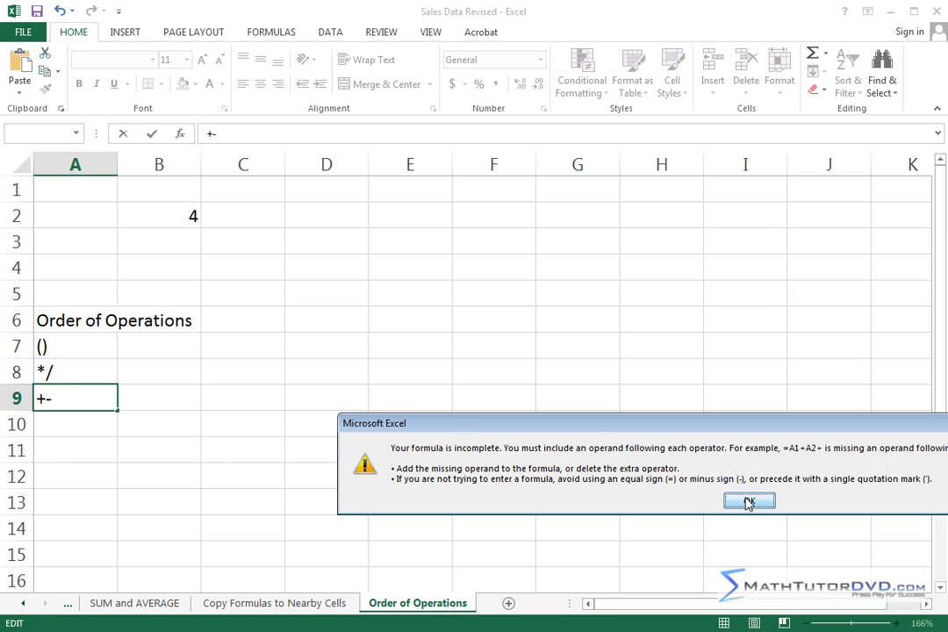
pyautogui.click(748, 500)
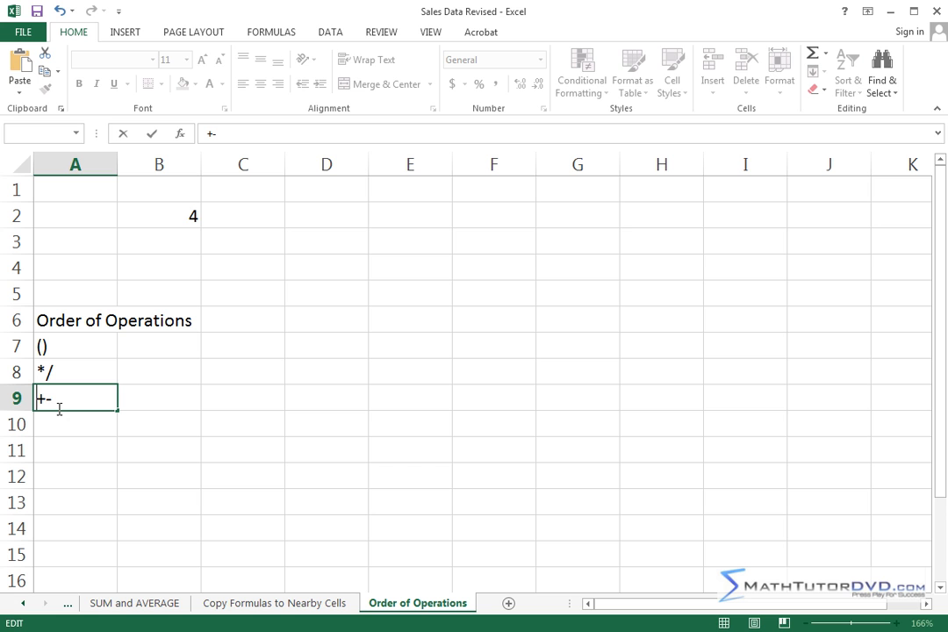
pyautogui.write("'")
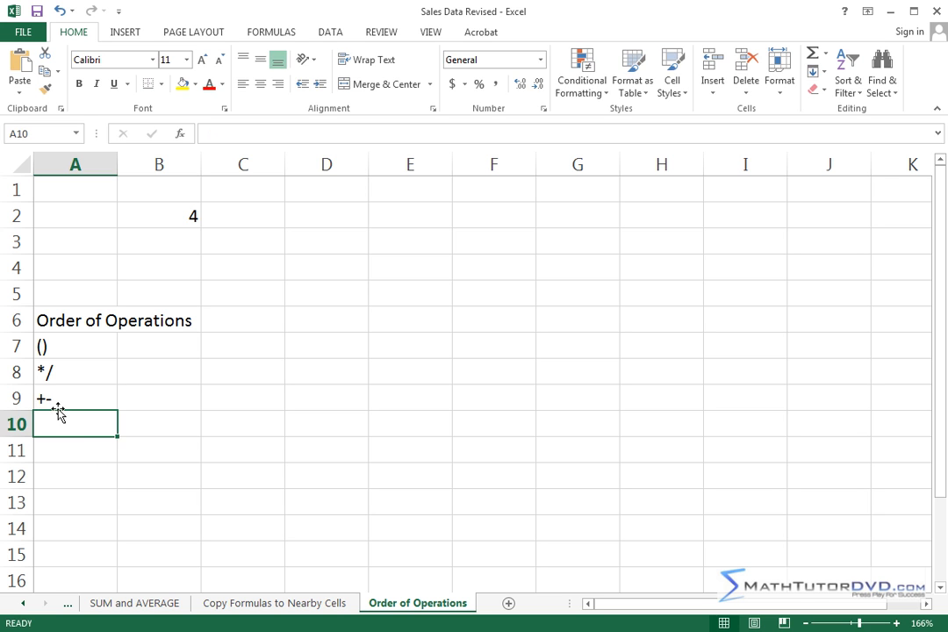
pyautogui.moveTo(72, 397)
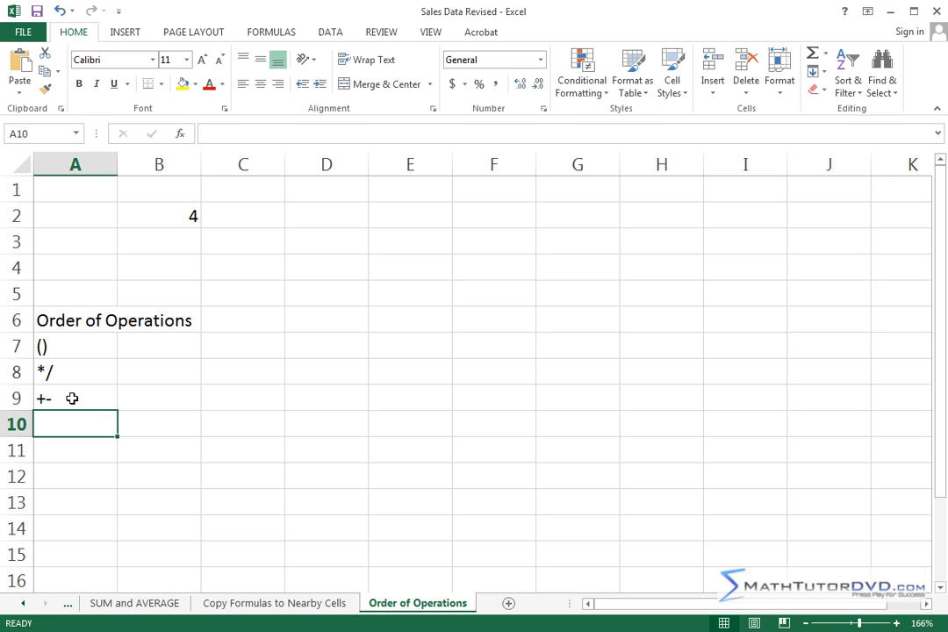
pyautogui.moveTo(81, 400)
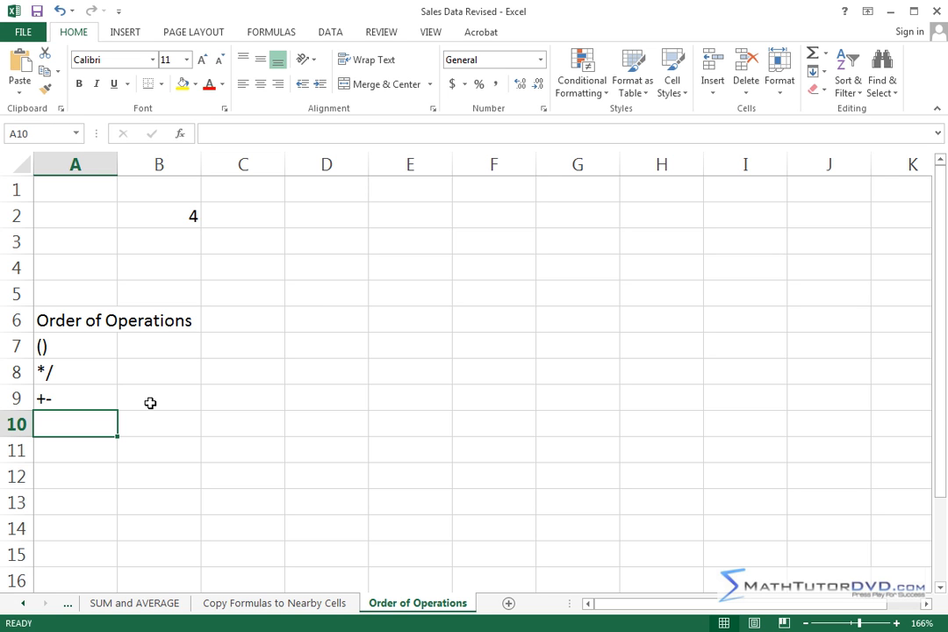
pyautogui.click(74, 344)
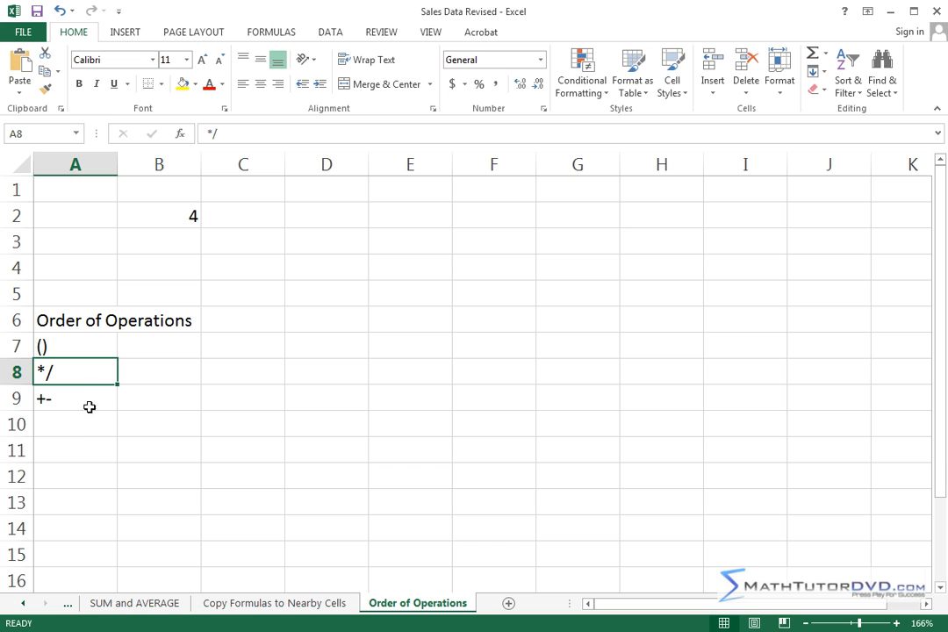
pyautogui.click(74, 397)
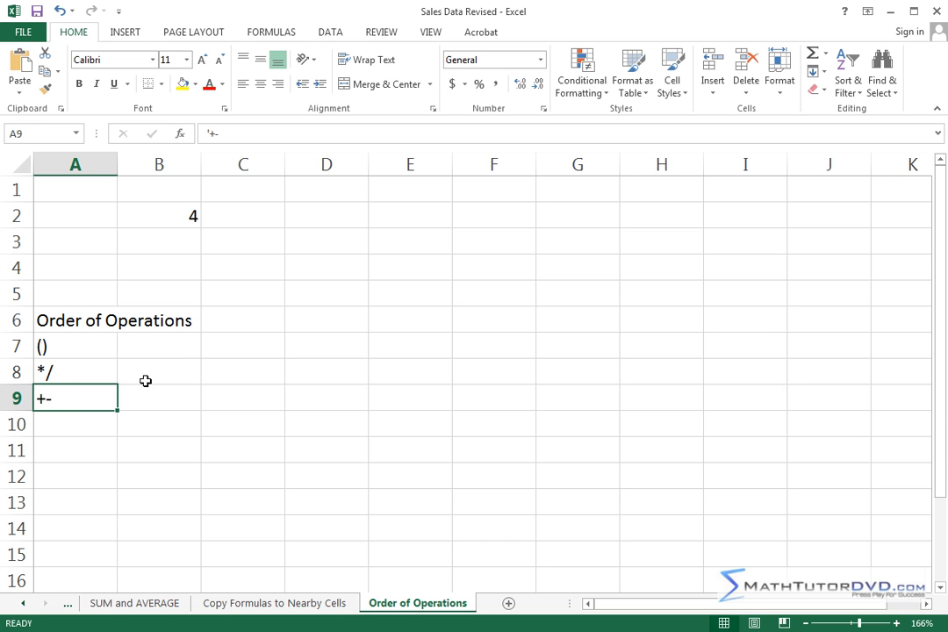
pyautogui.click(158, 215)
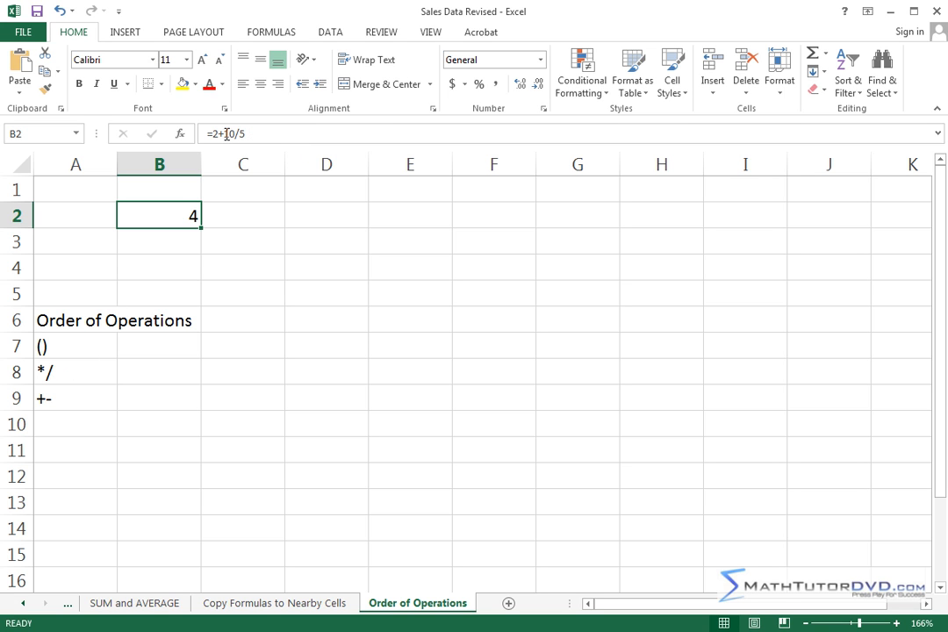
pyautogui.moveTo(225, 134)
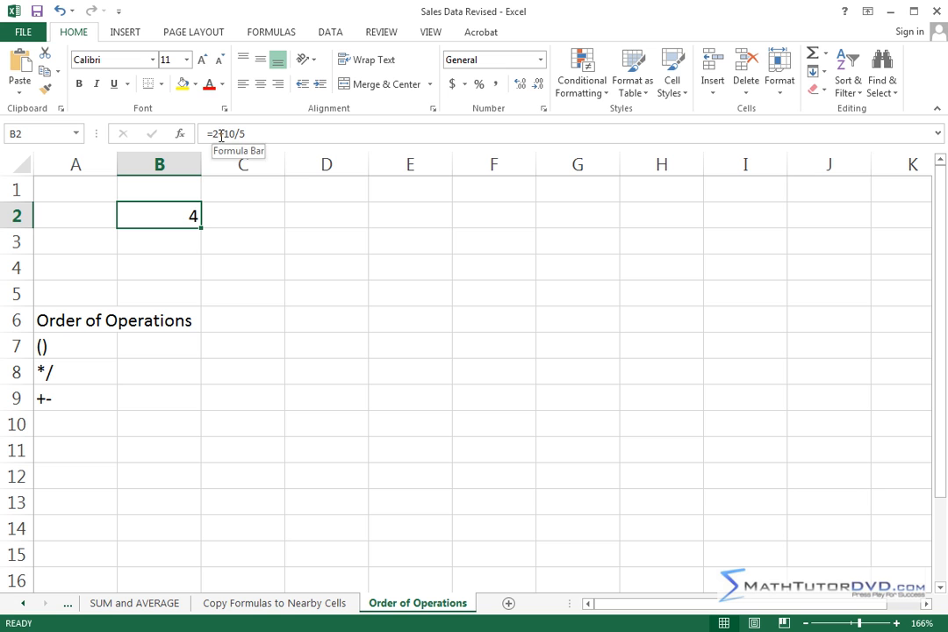
pyautogui.moveTo(309, 212)
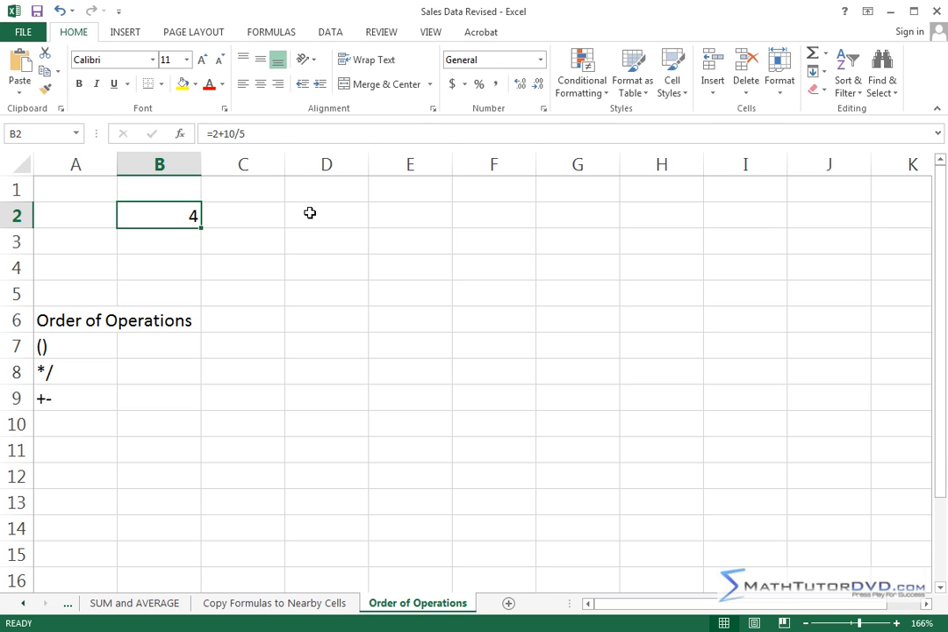
pyautogui.moveTo(179, 217)
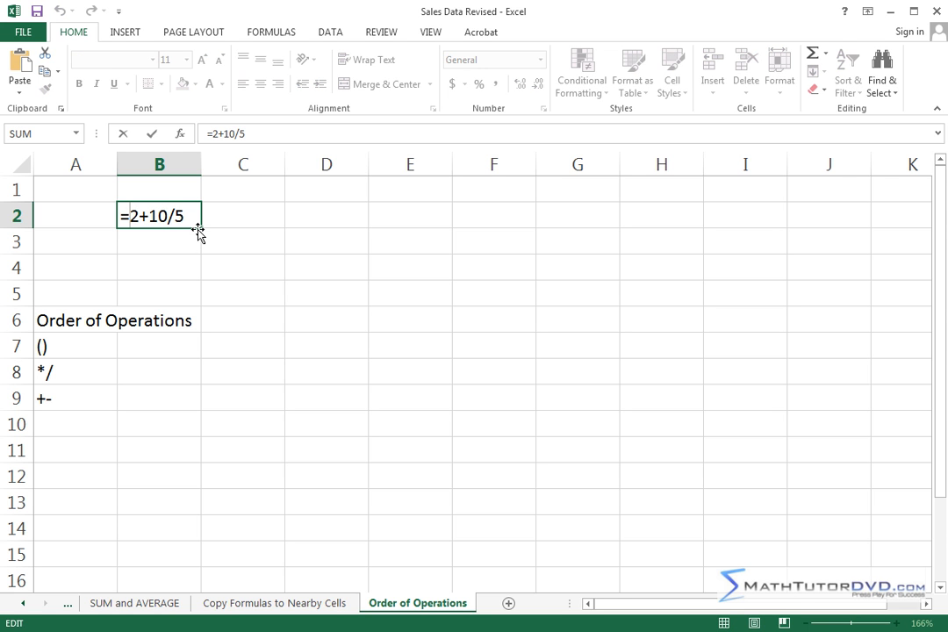
# - Change B2 to =(2+10)/5 so it shows 2.4
pyautogui.write('(')
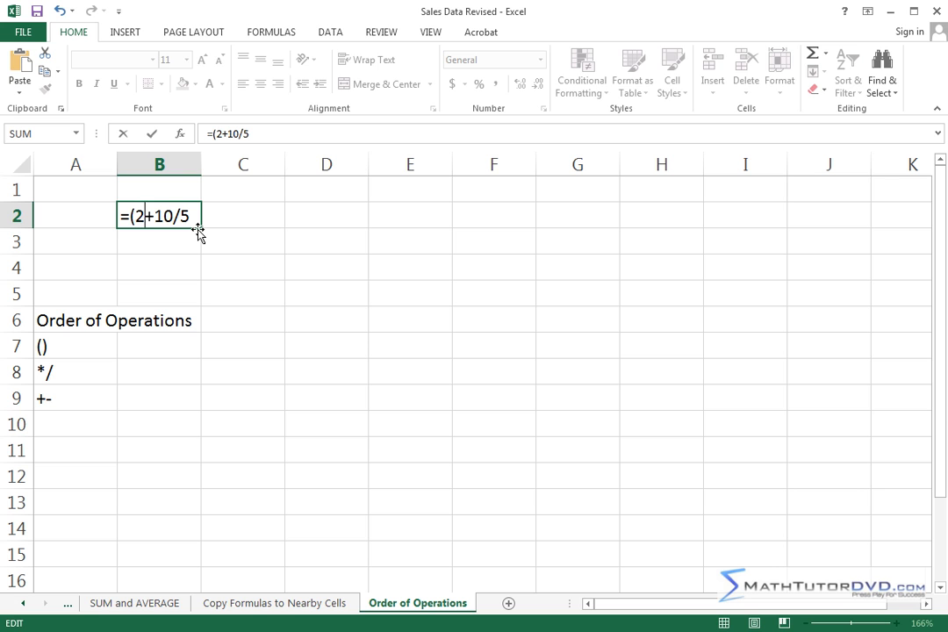
pyautogui.write(')')
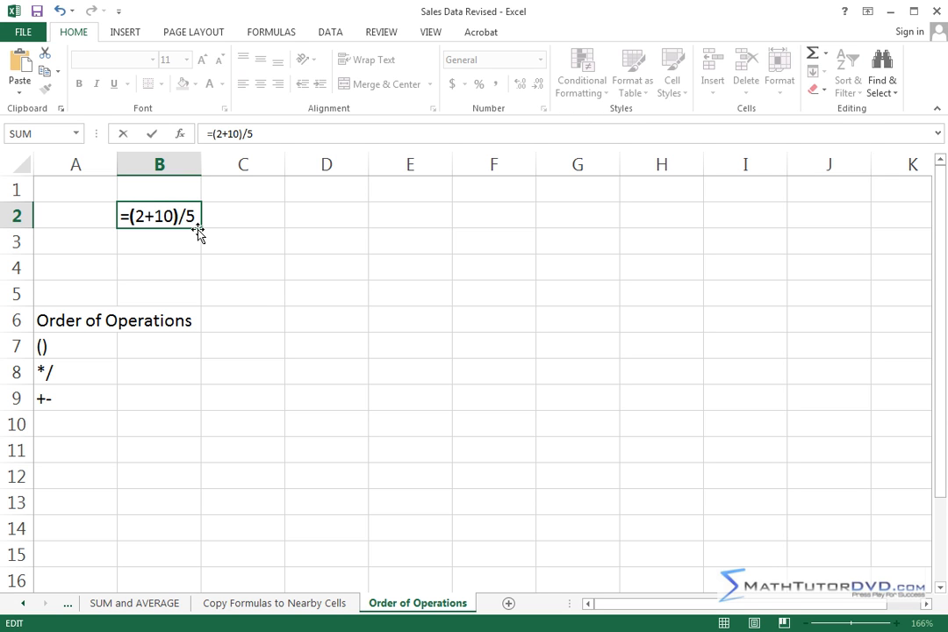
pyautogui.moveTo(70, 341)
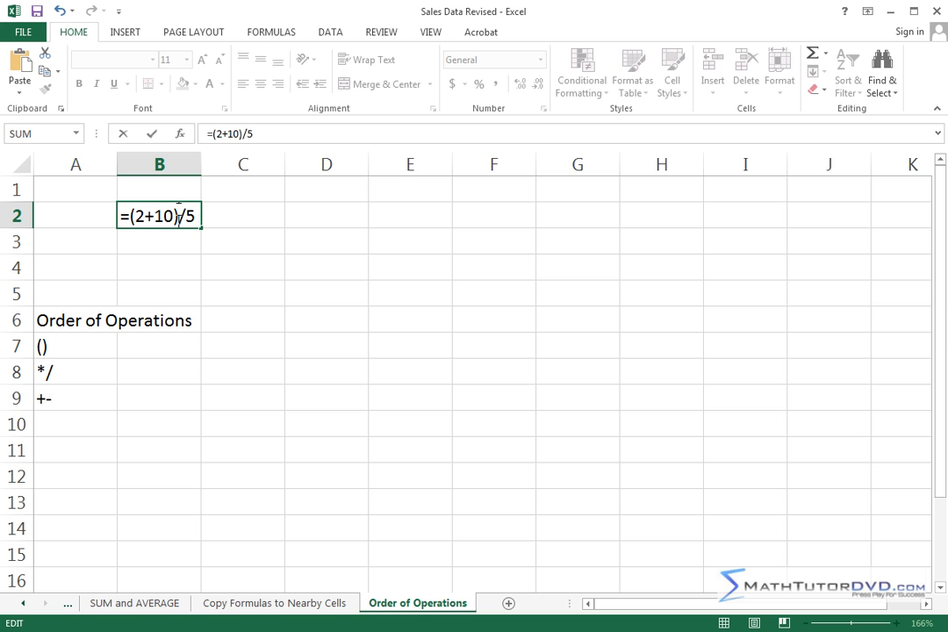
pyautogui.press('Return')
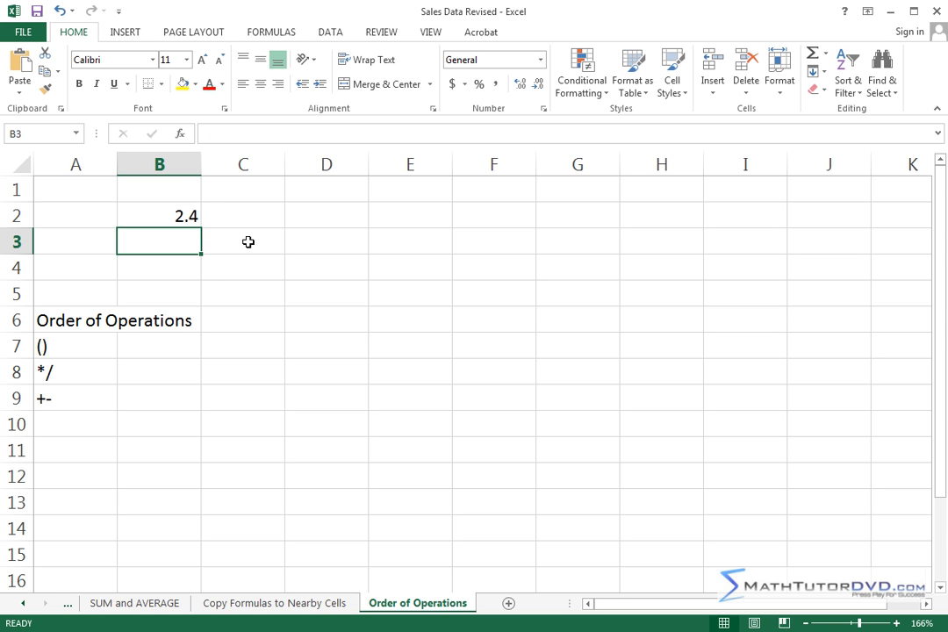
pyautogui.moveTo(325, 214)
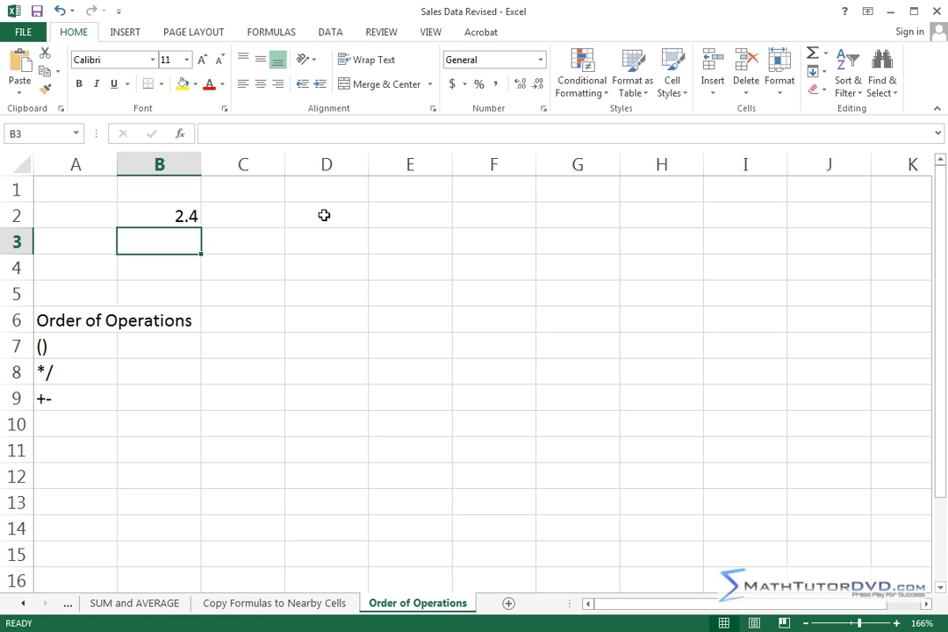
pyautogui.click(326, 215)
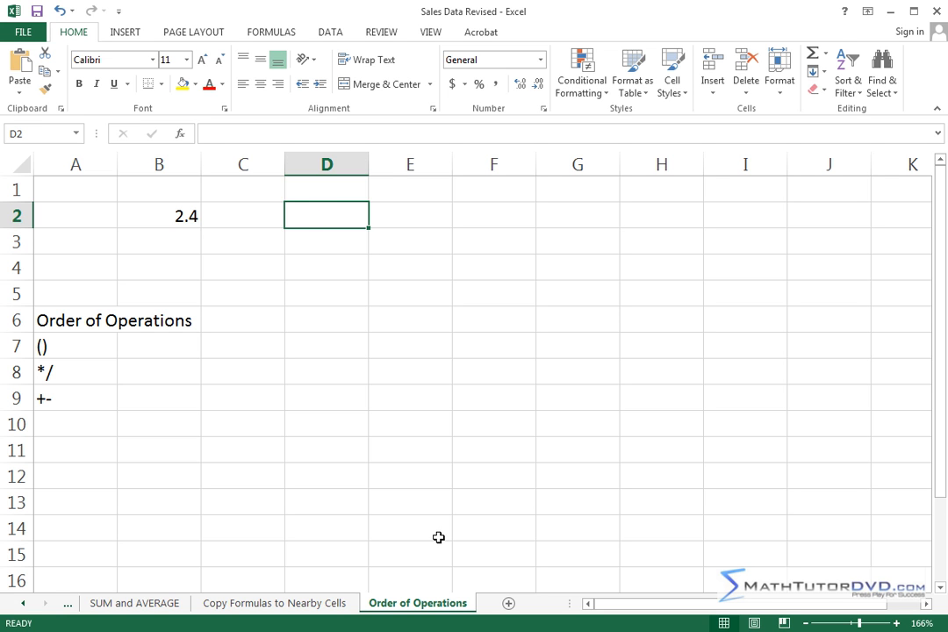
# - Type =(3+6)/9+(2+3)*10 into D2, not yet committed
pyautogui.write('(')
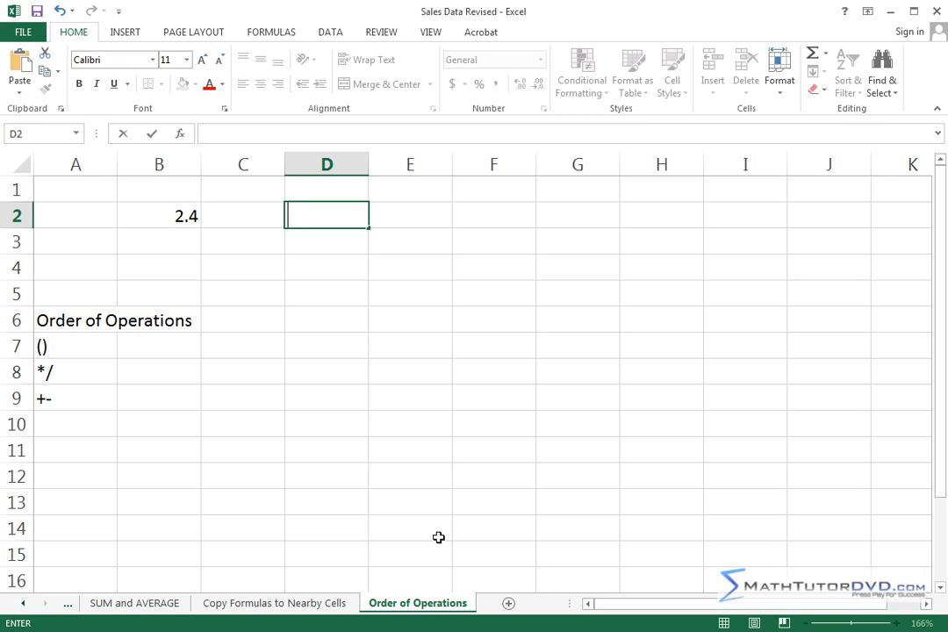
pyautogui.write('=(')
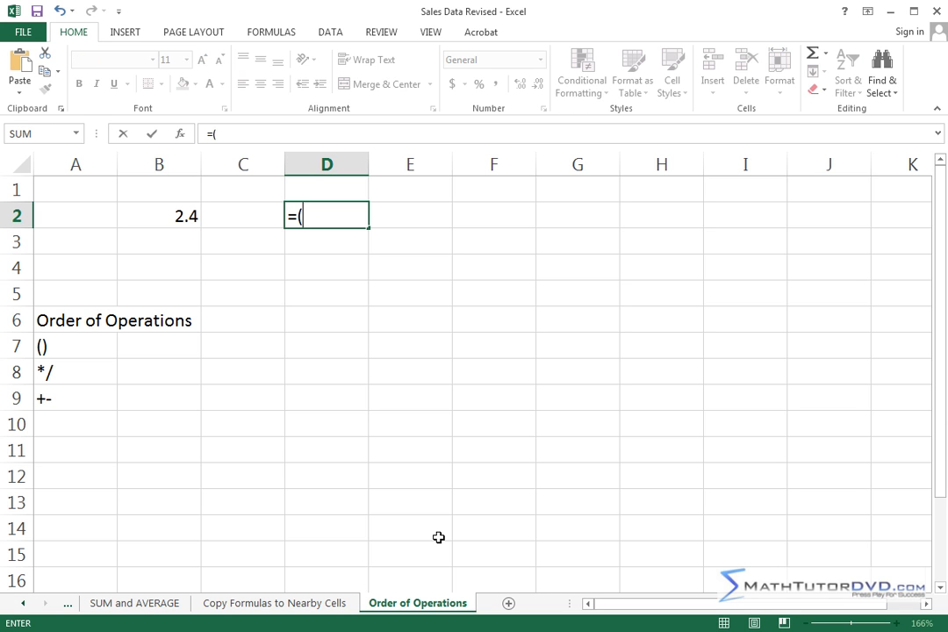
pyautogui.write('3+')
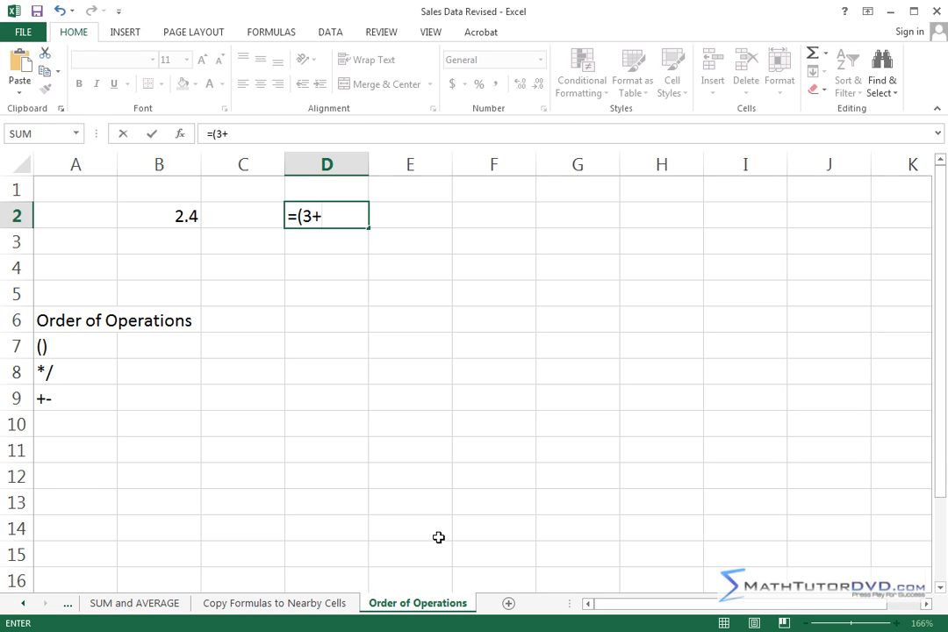
pyautogui.write('6')
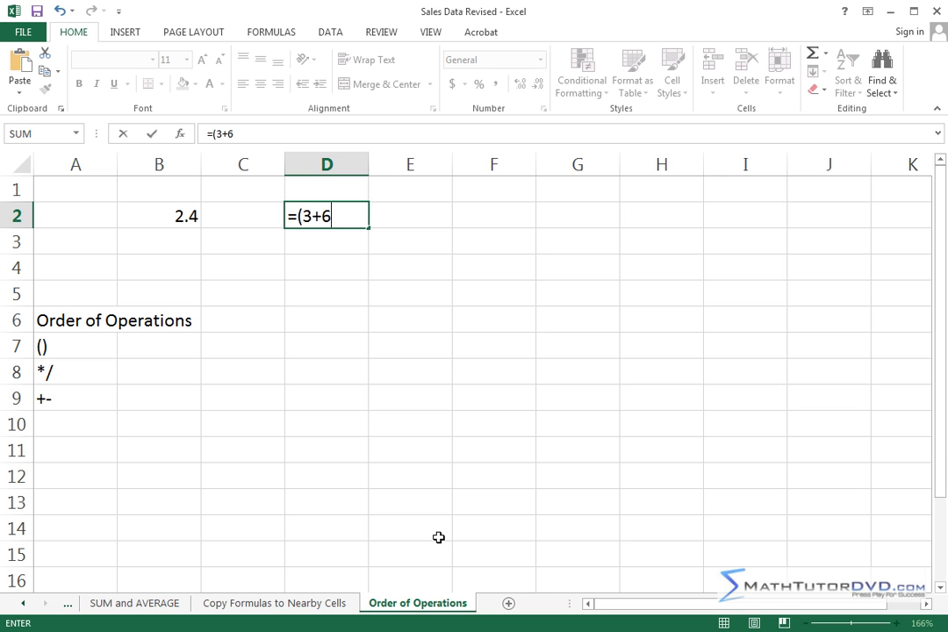
pyautogui.write(')')
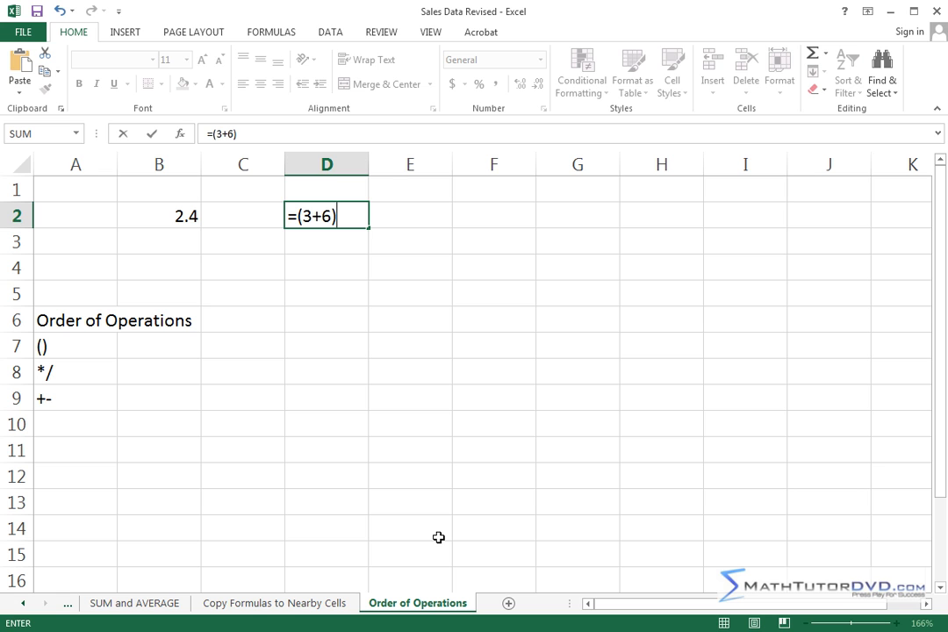
pyautogui.write('/')
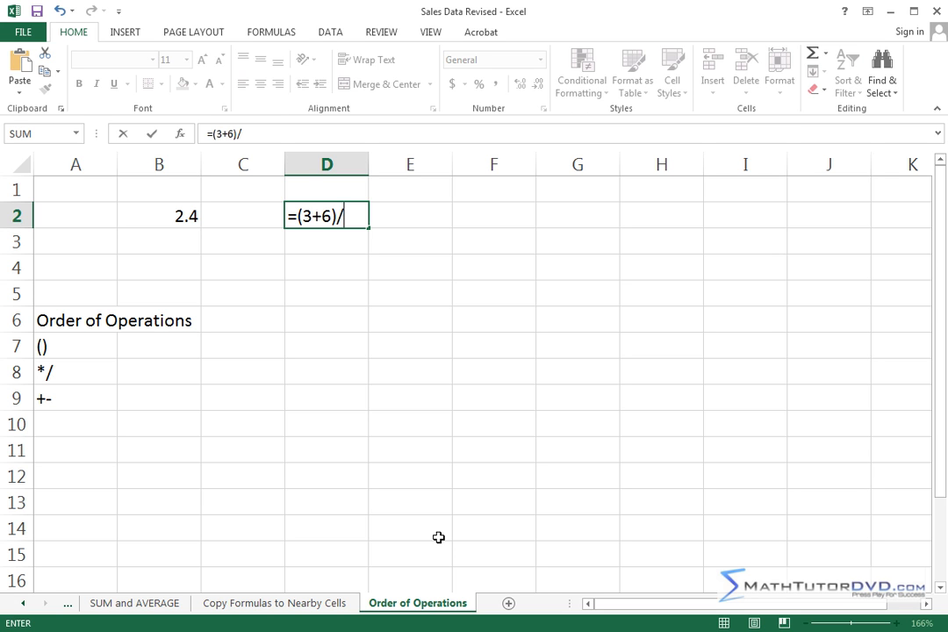
pyautogui.write('9')
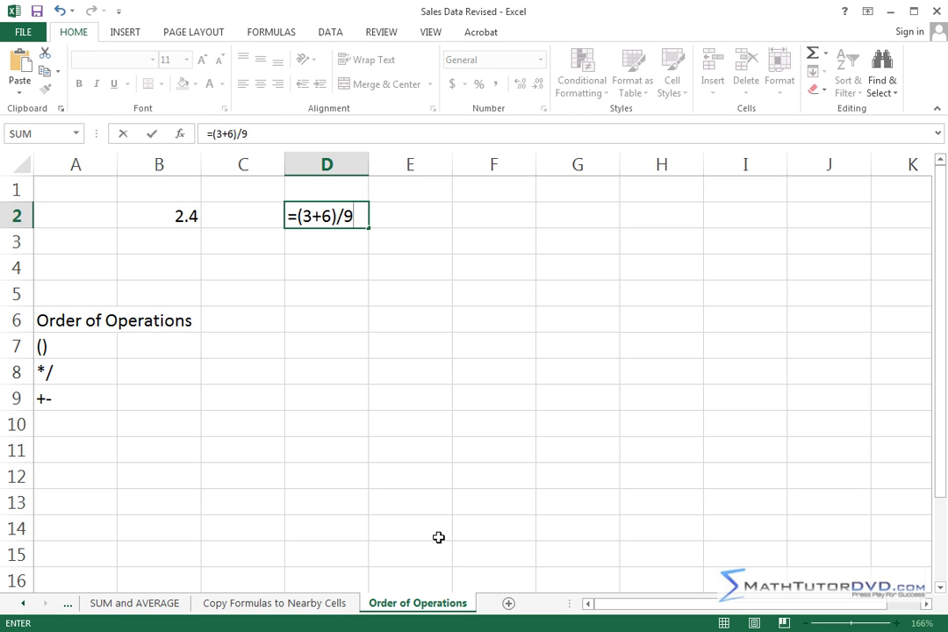
pyautogui.write('+(')
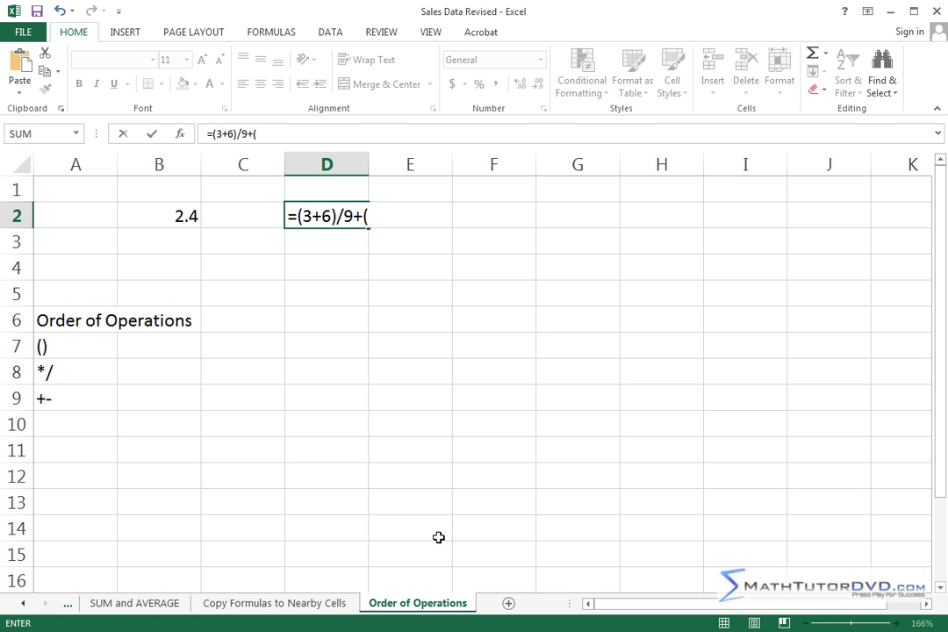
pyautogui.write('2')
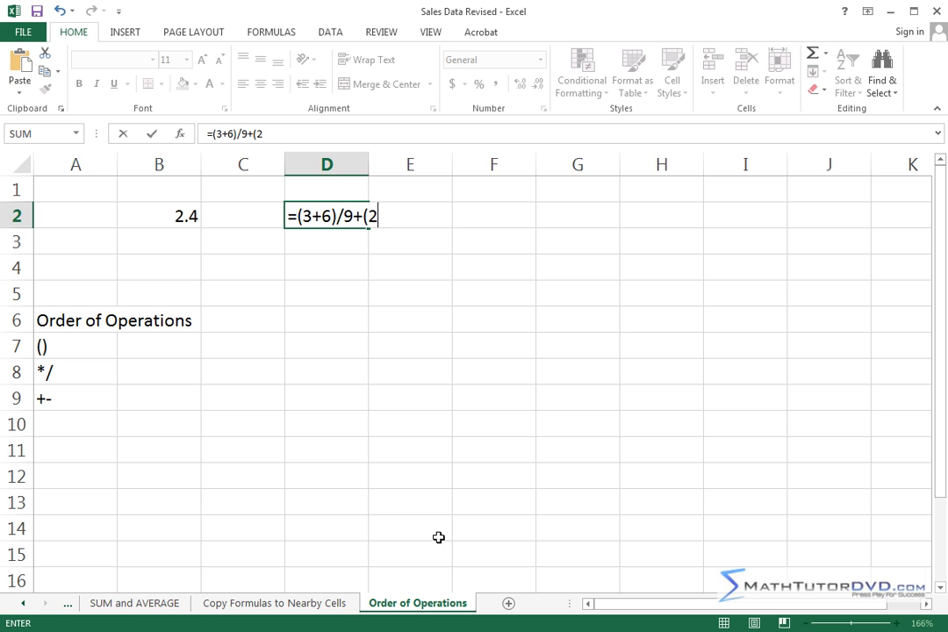
pyautogui.write('+3')
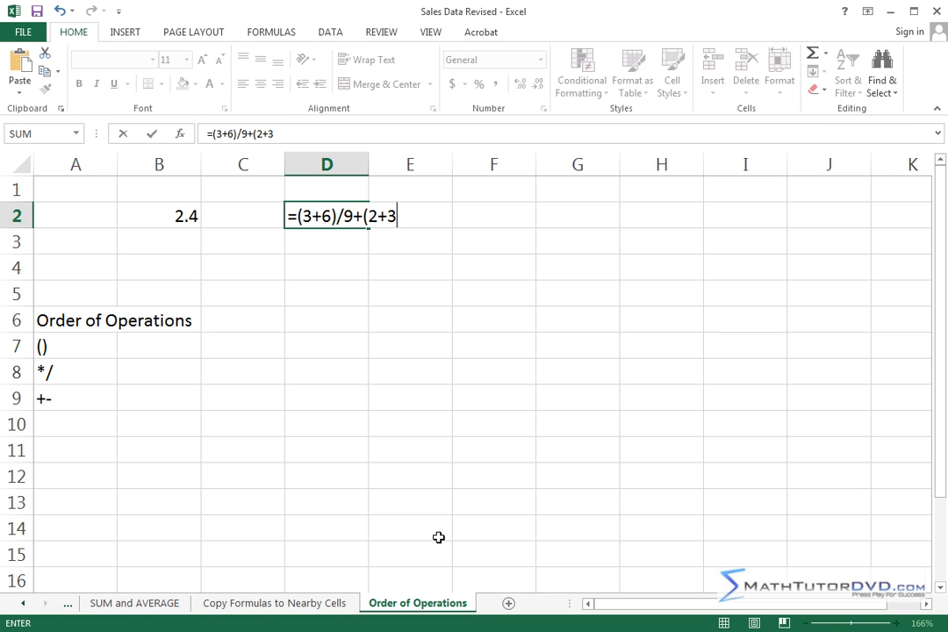
pyautogui.write(')*')
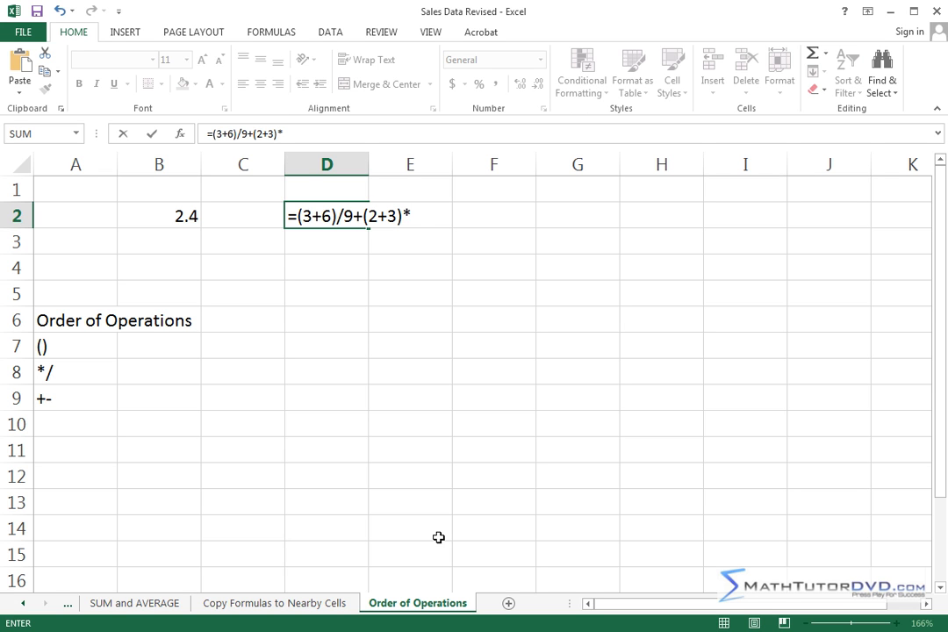
pyautogui.write('10')
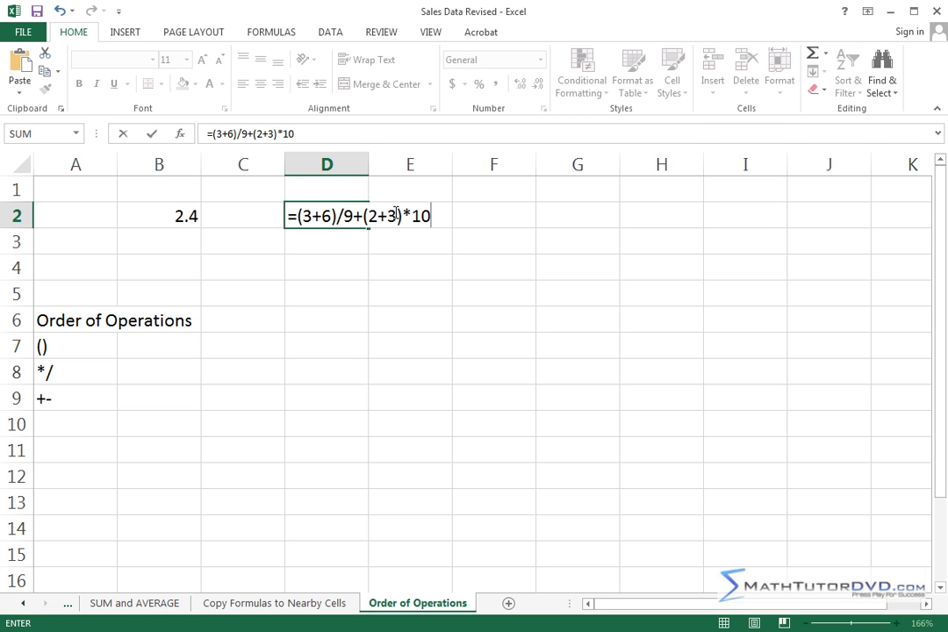
pyautogui.moveTo(323, 192)
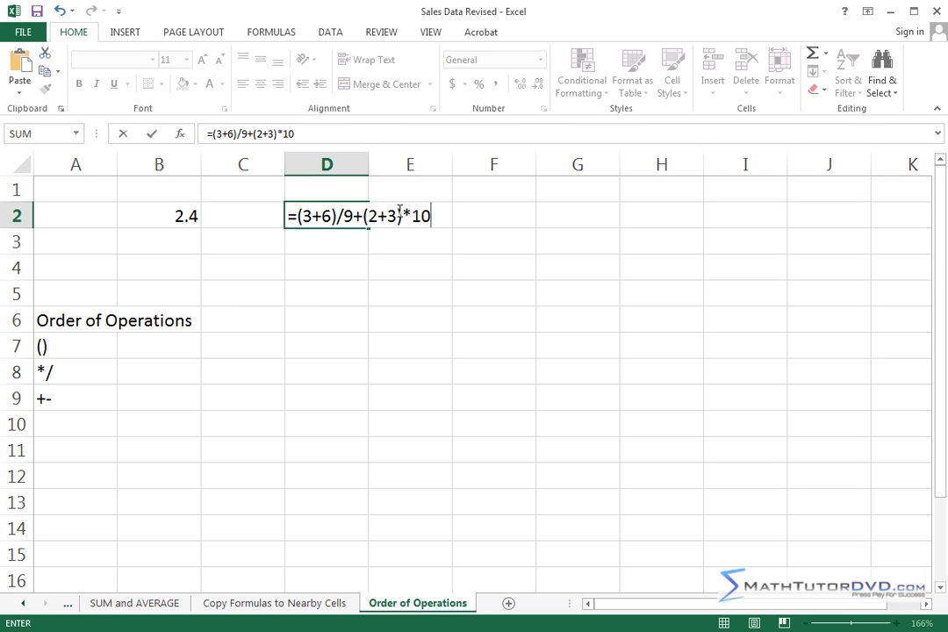
pyautogui.moveTo(55, 374)
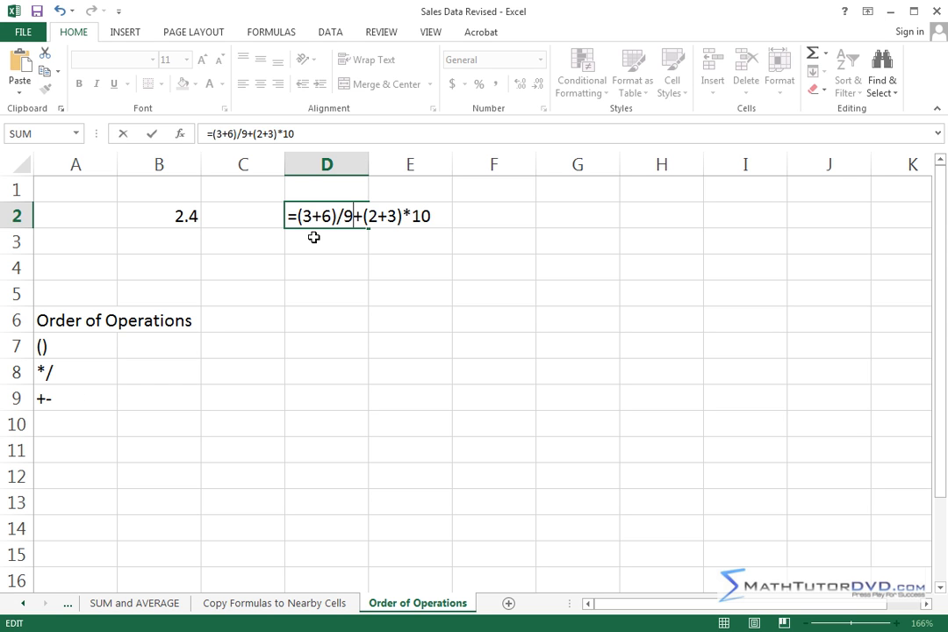
# - Commit the D2 formula so it calculates 51
pyautogui.press('Return')
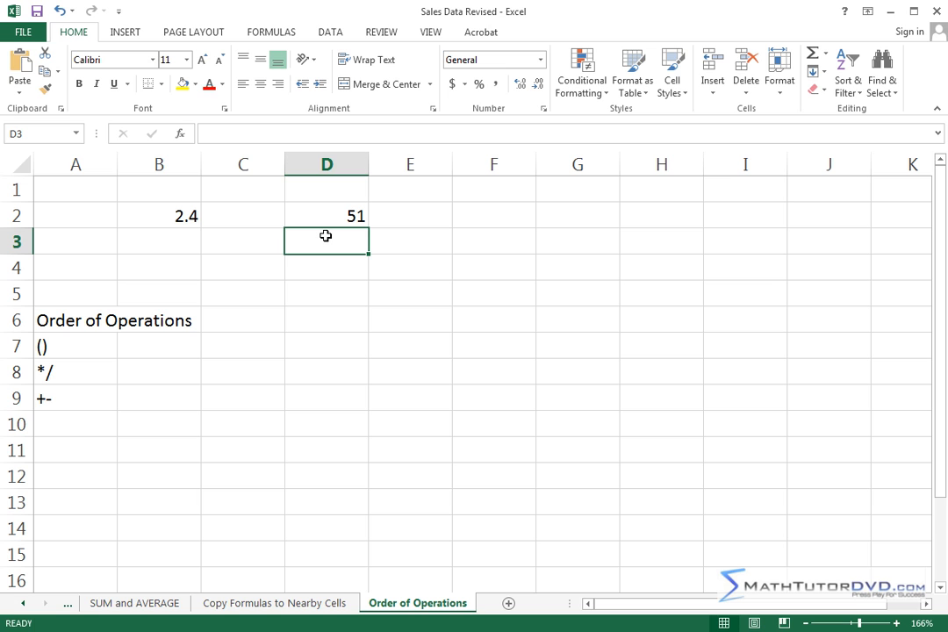
pyautogui.moveTo(320, 285)
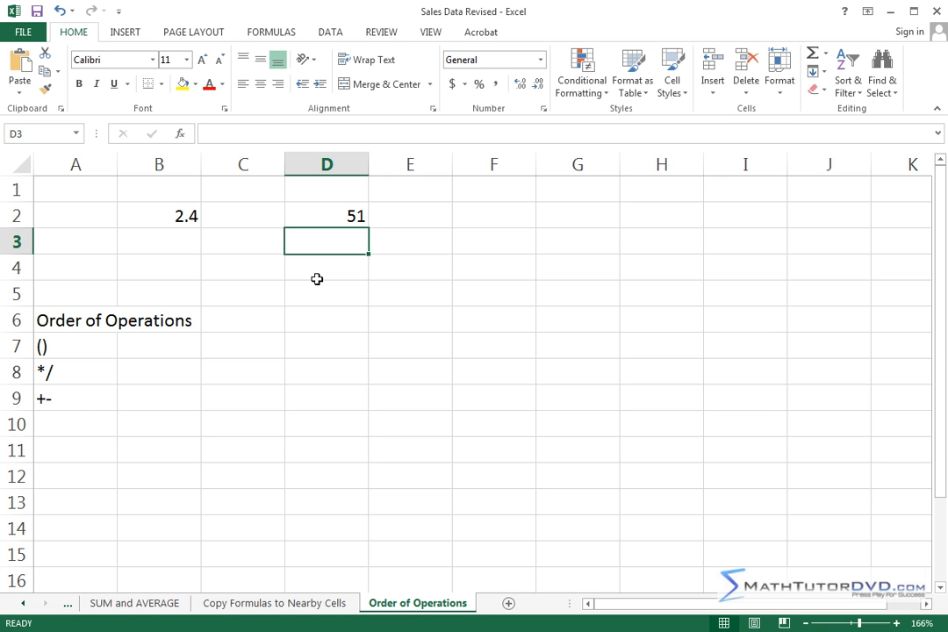
pyautogui.moveTo(291, 232)
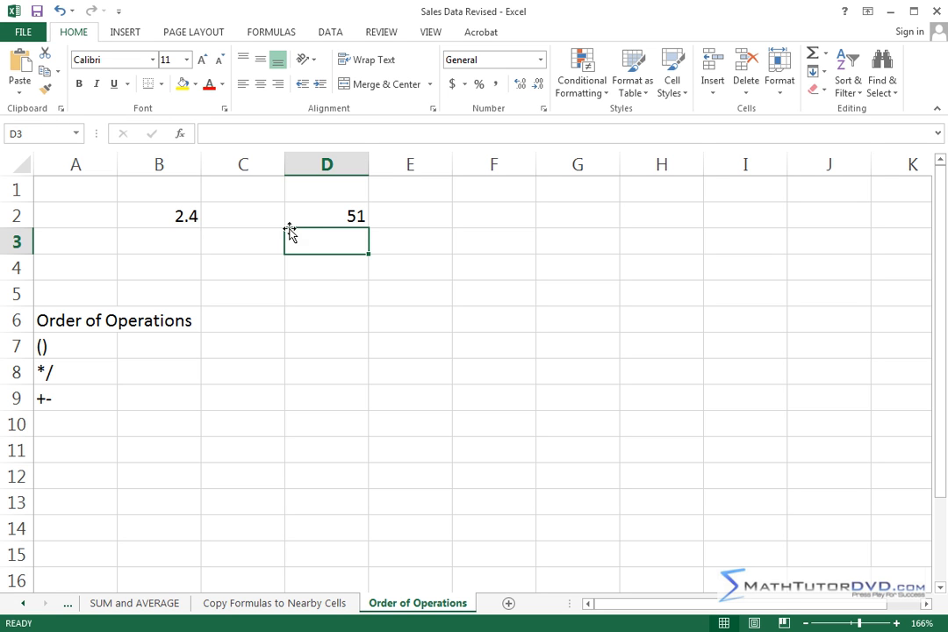
pyautogui.click(326, 215)
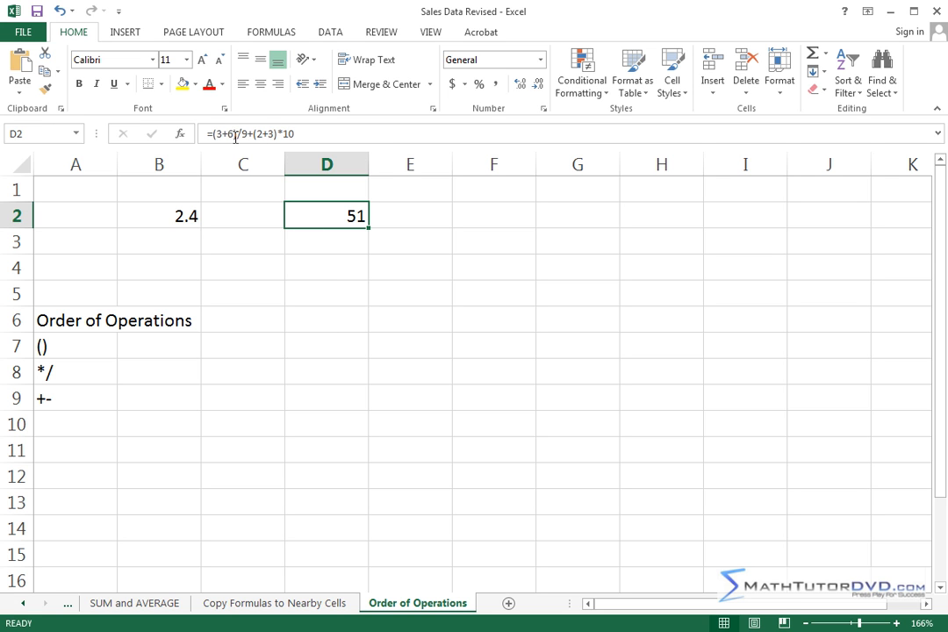
pyautogui.moveTo(353, 274)
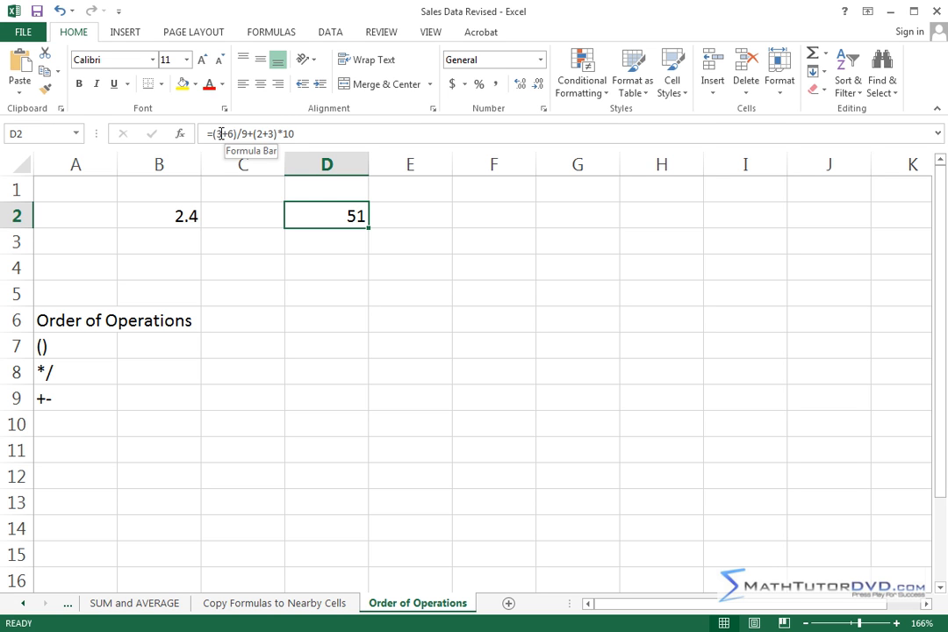
pyautogui.moveTo(372, 306)
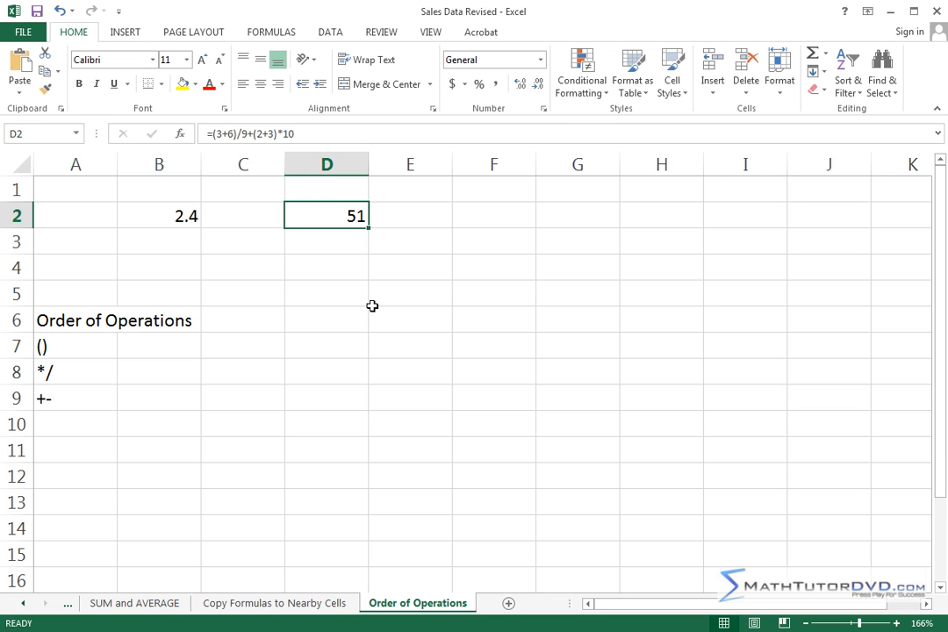